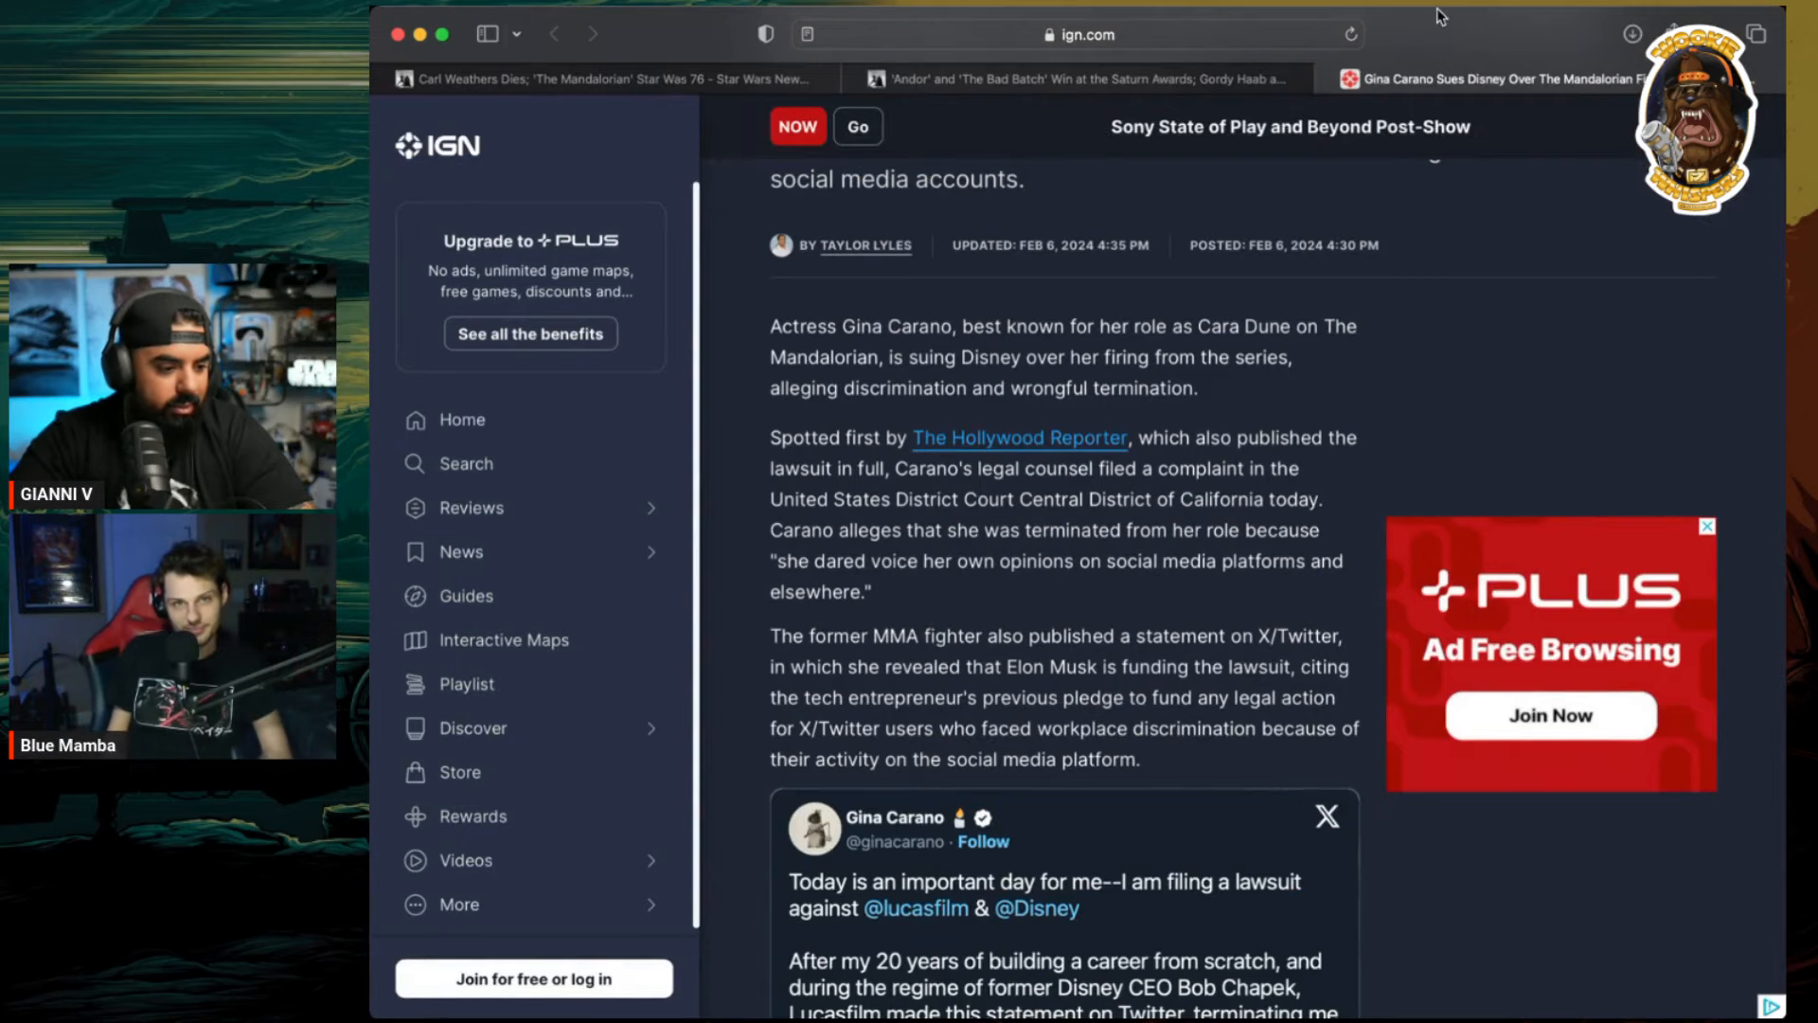
{"action": "scroll", "scroll_direction": "up", "scroll_amount": 3}
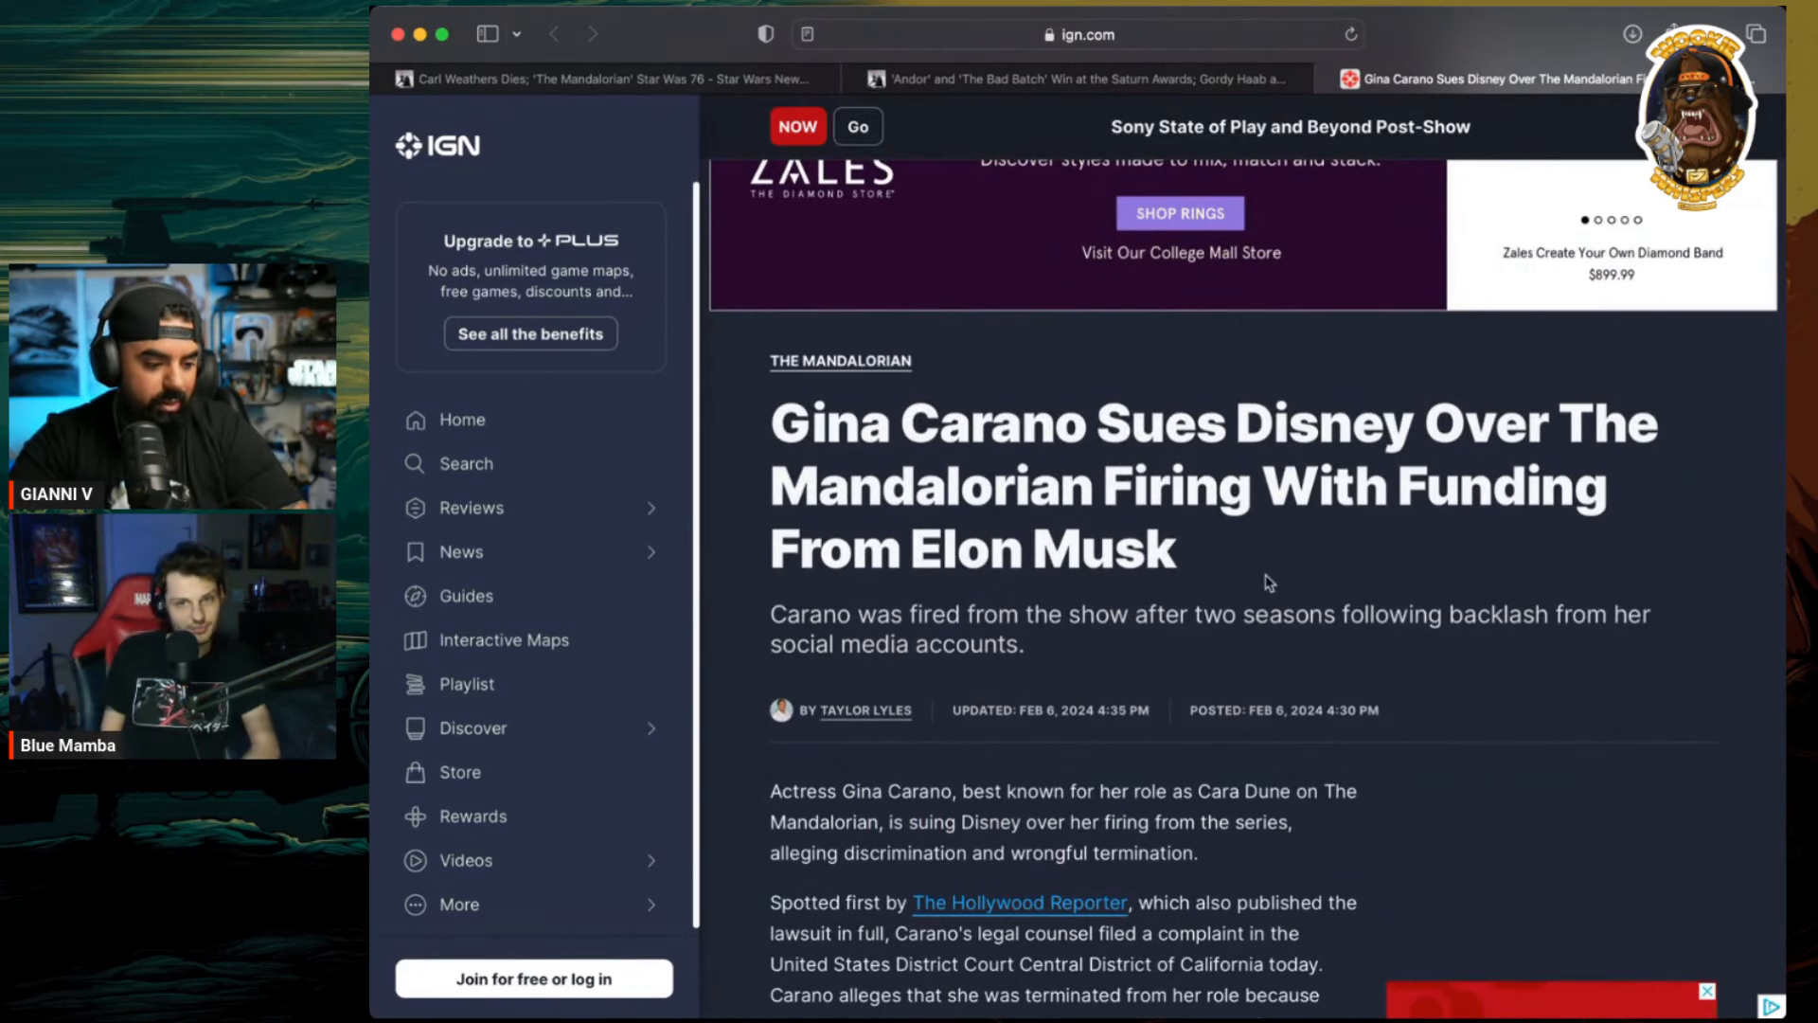
{"action": "scroll", "scroll_direction": "down", "scroll_amount": 3}
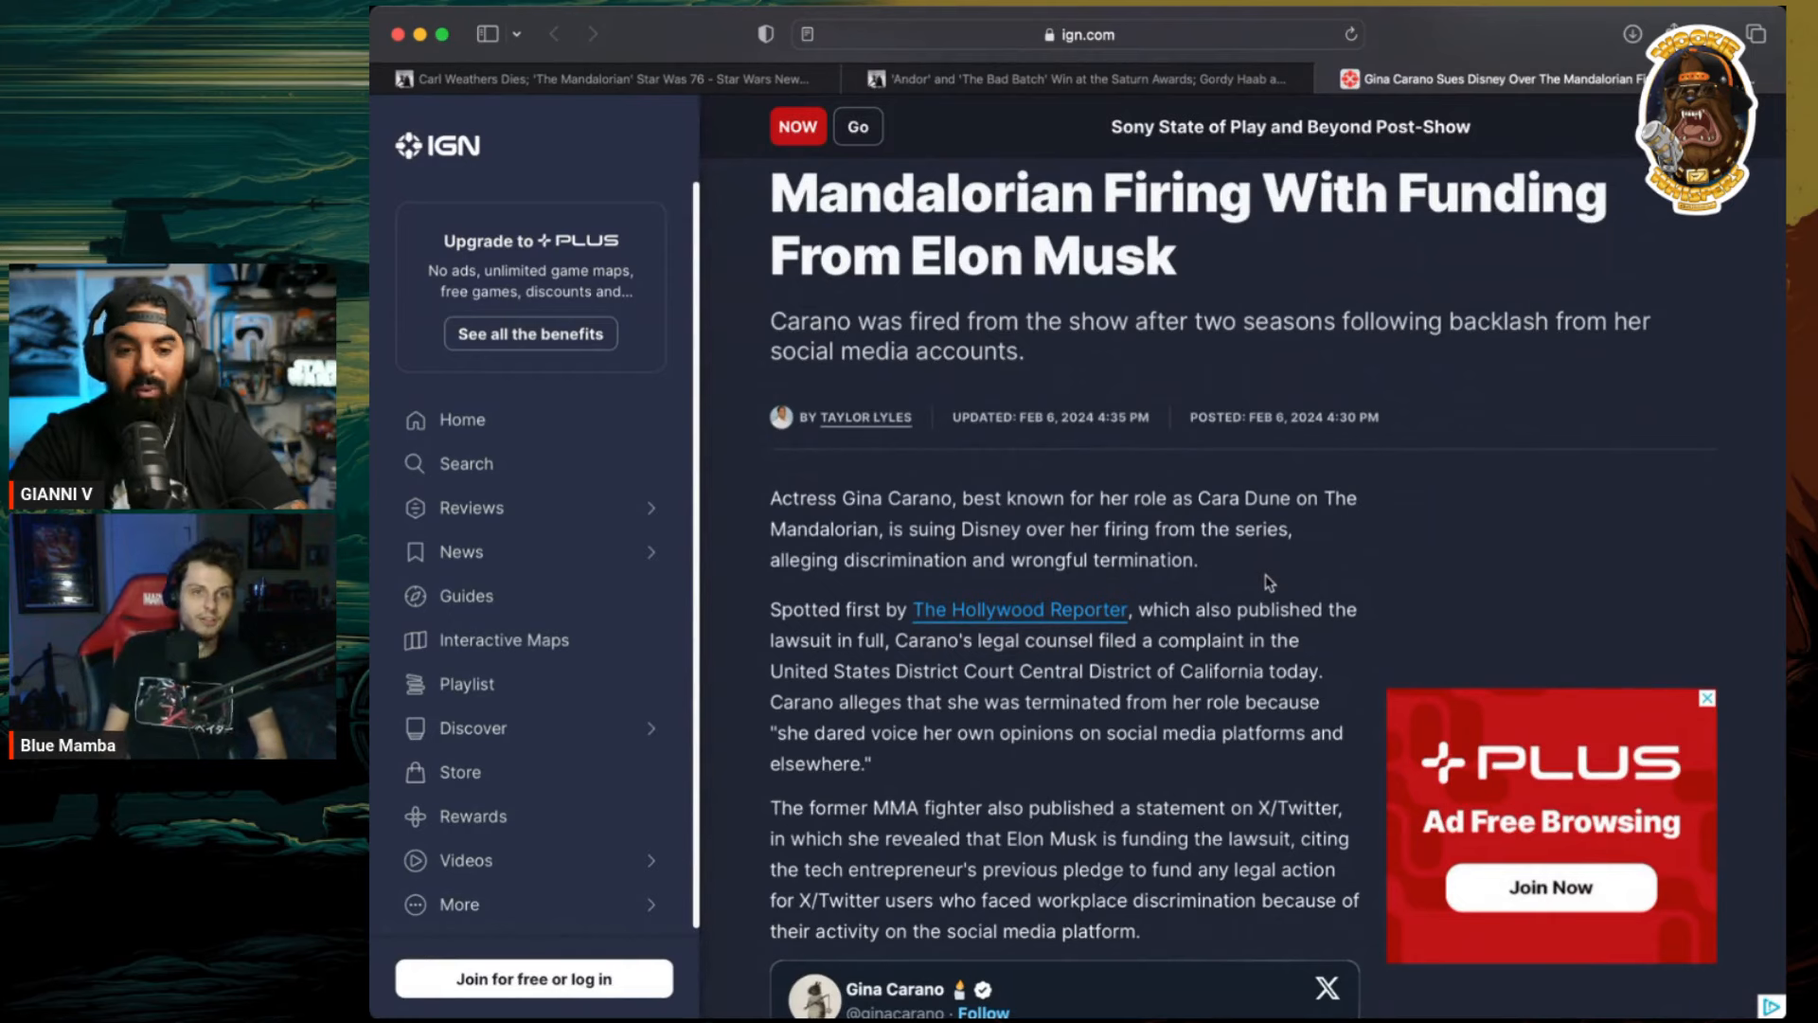
{"action": "scroll", "scroll_direction": "down", "scroll_amount": 3}
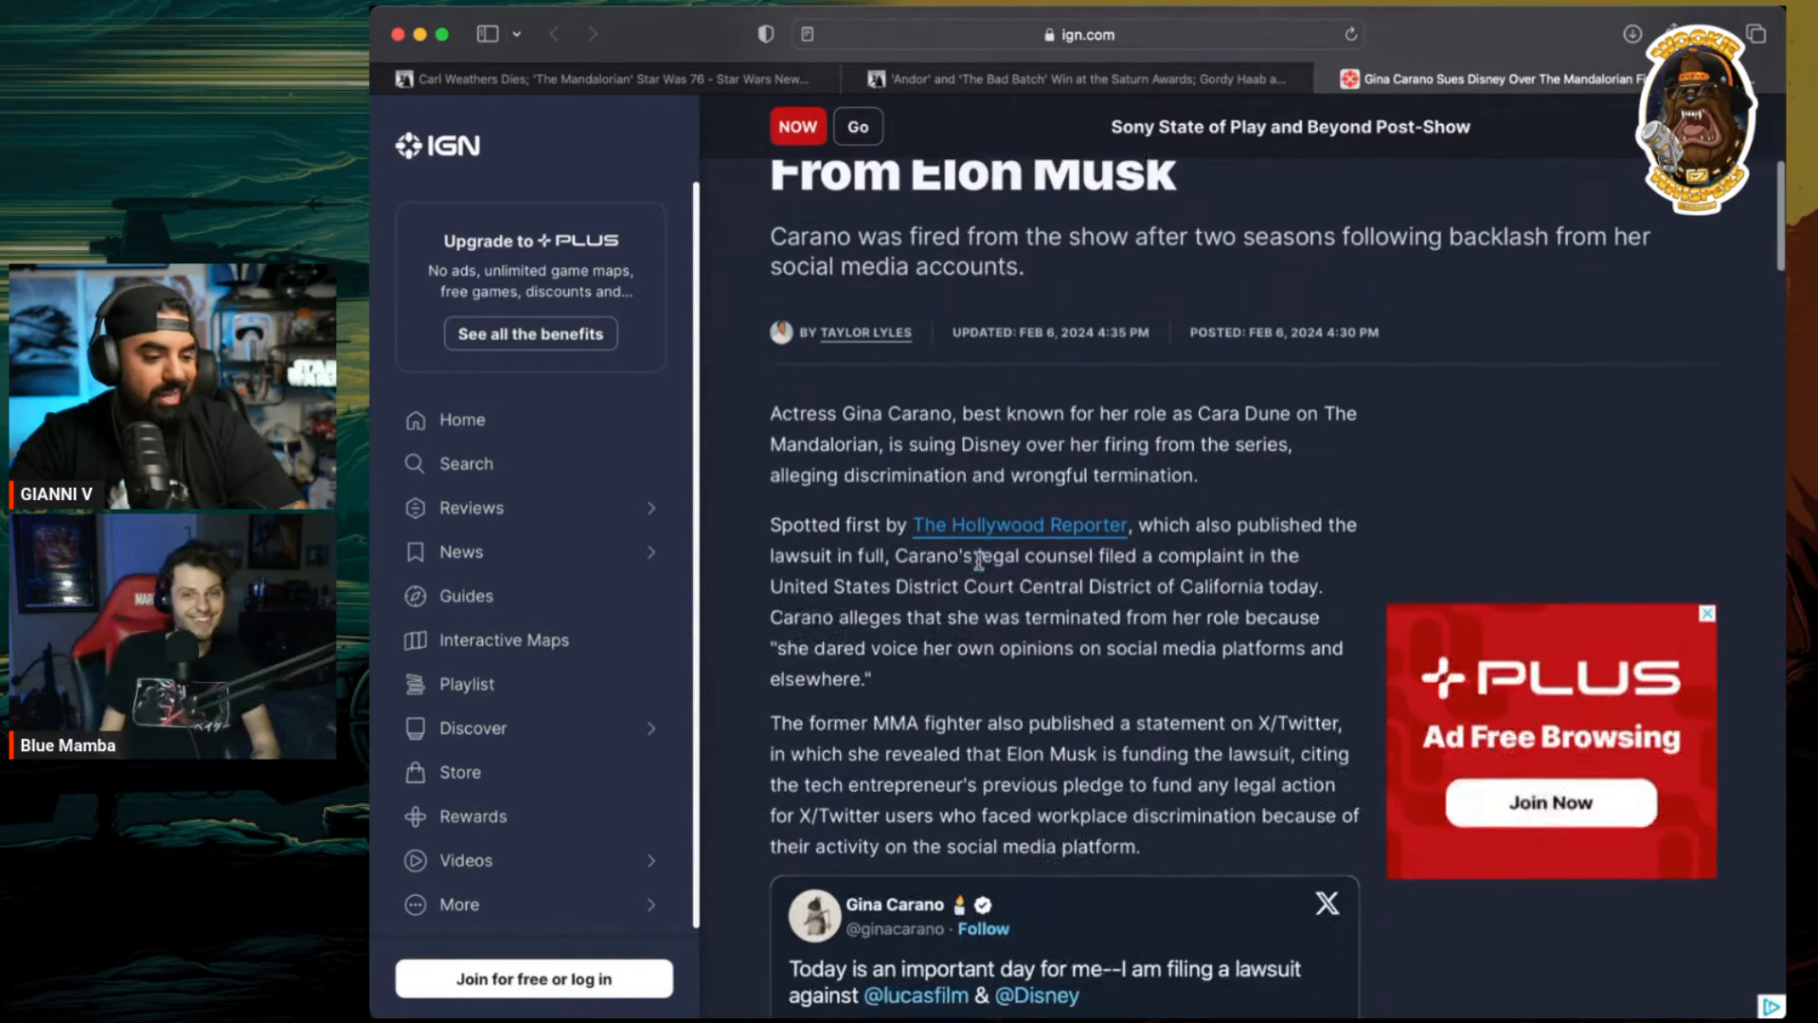
{"action": "scroll", "scroll_direction": "down", "scroll_amount": 3}
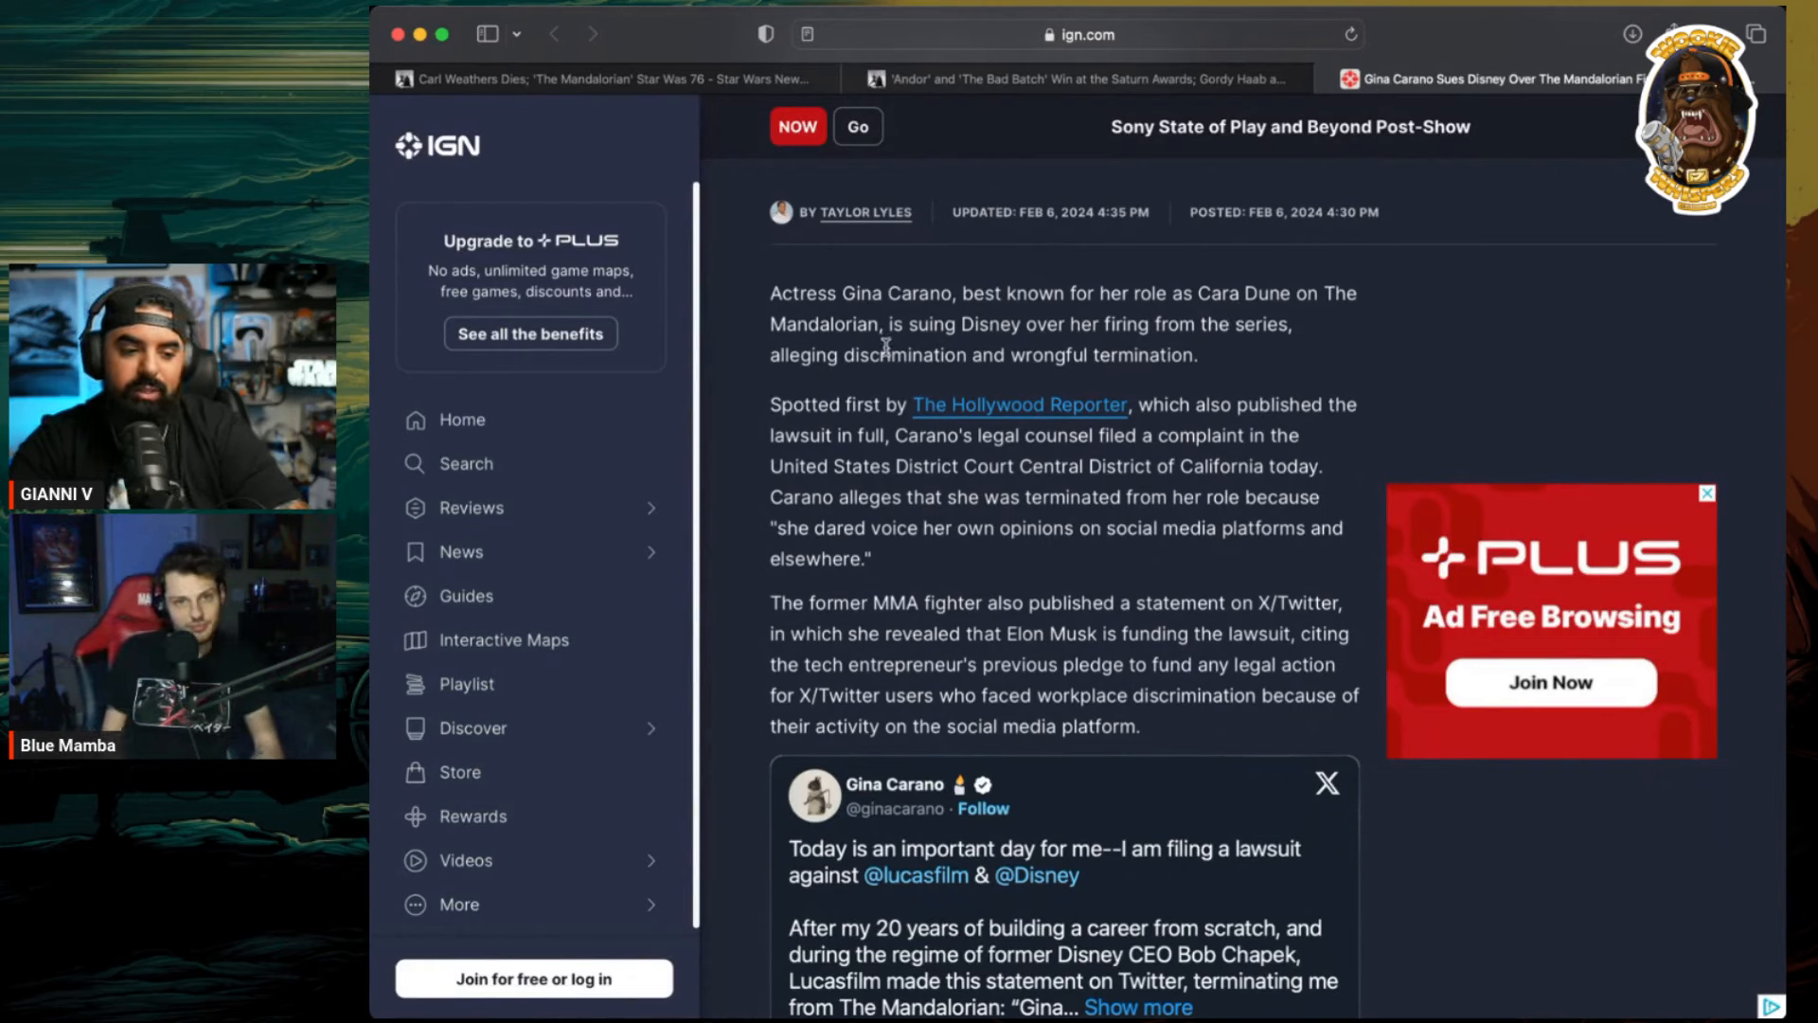
{"action": "mouse_move", "coordinate": [1205, 356]}
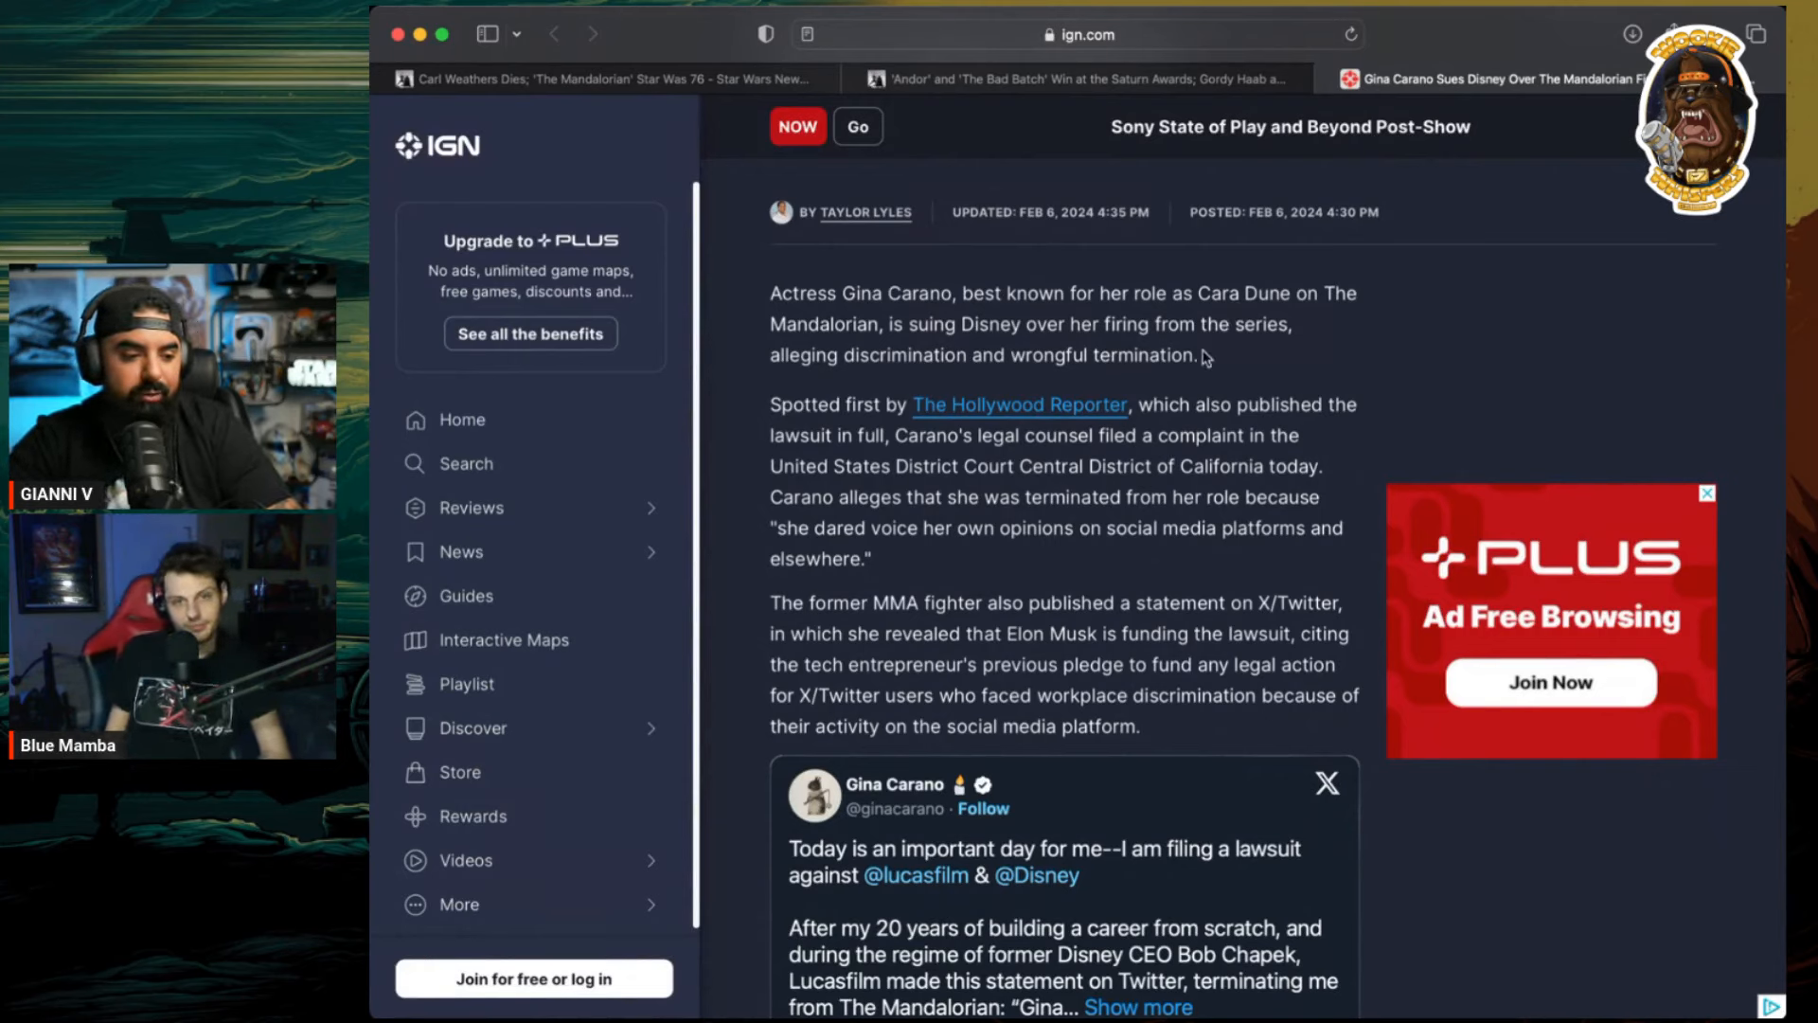
{"action": "mouse_move", "coordinate": [916, 359]}
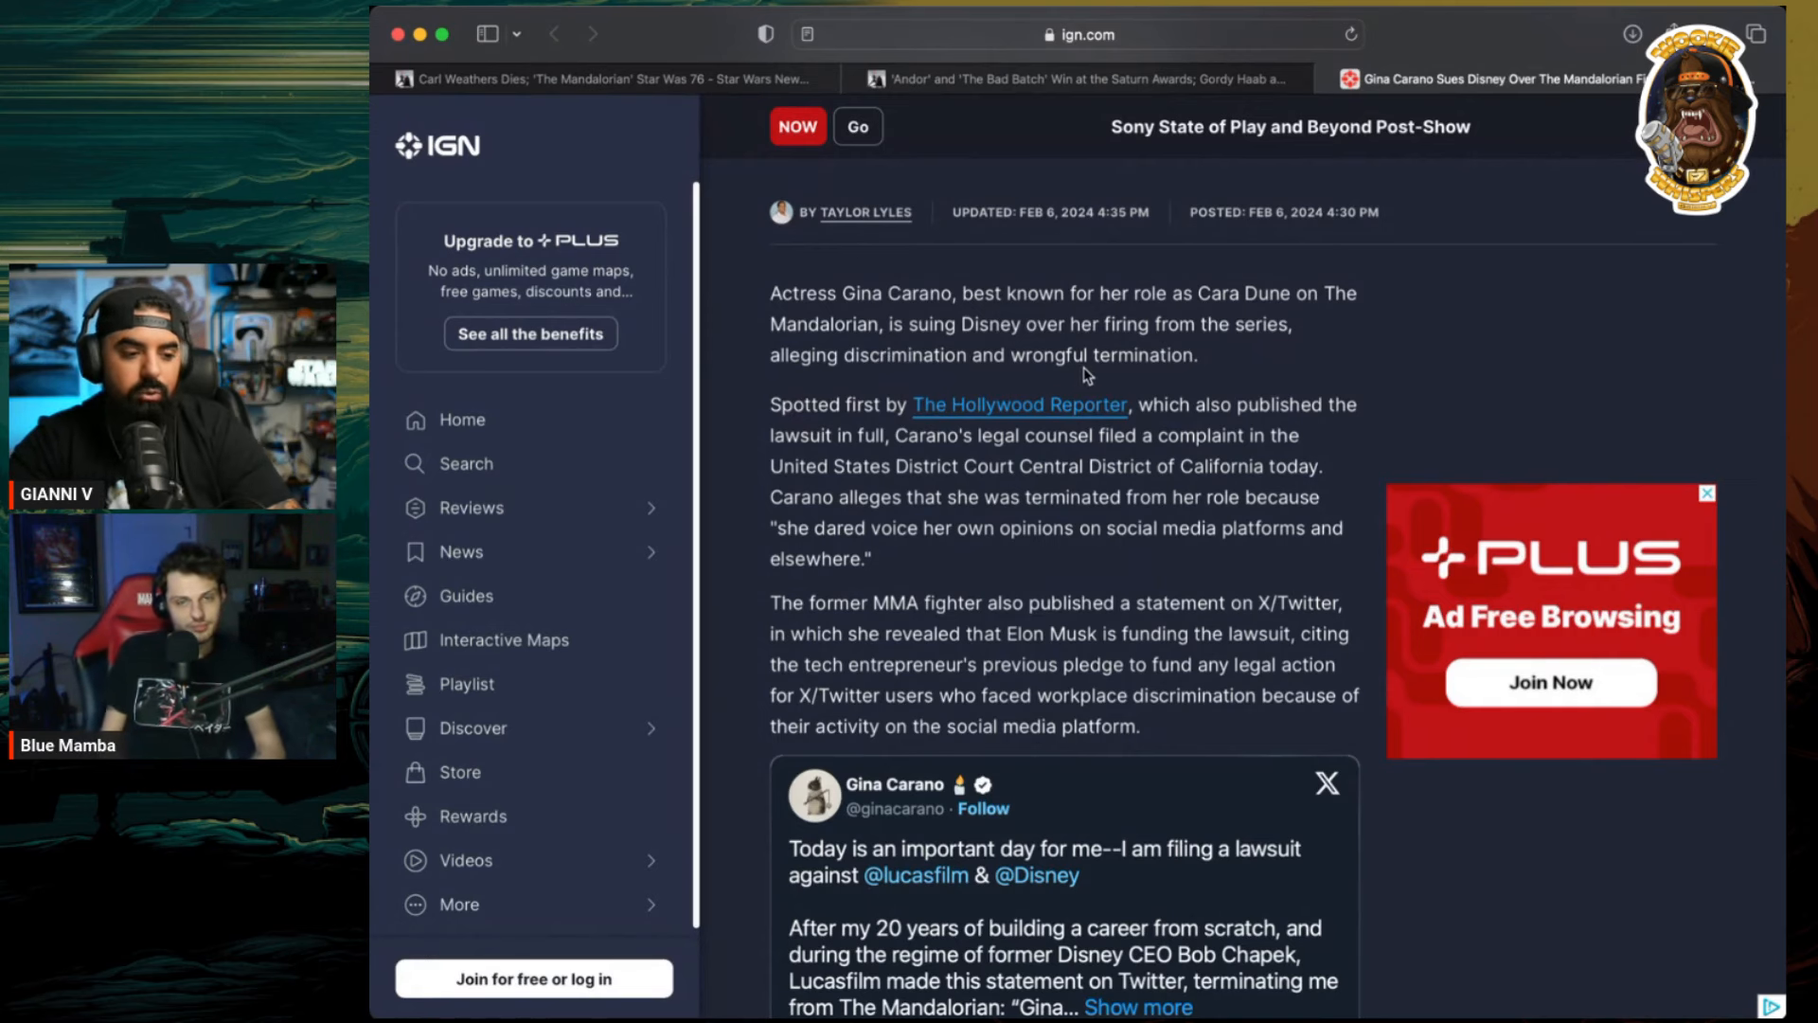
{"action": "scroll", "scroll_direction": "down", "scroll_amount": 3}
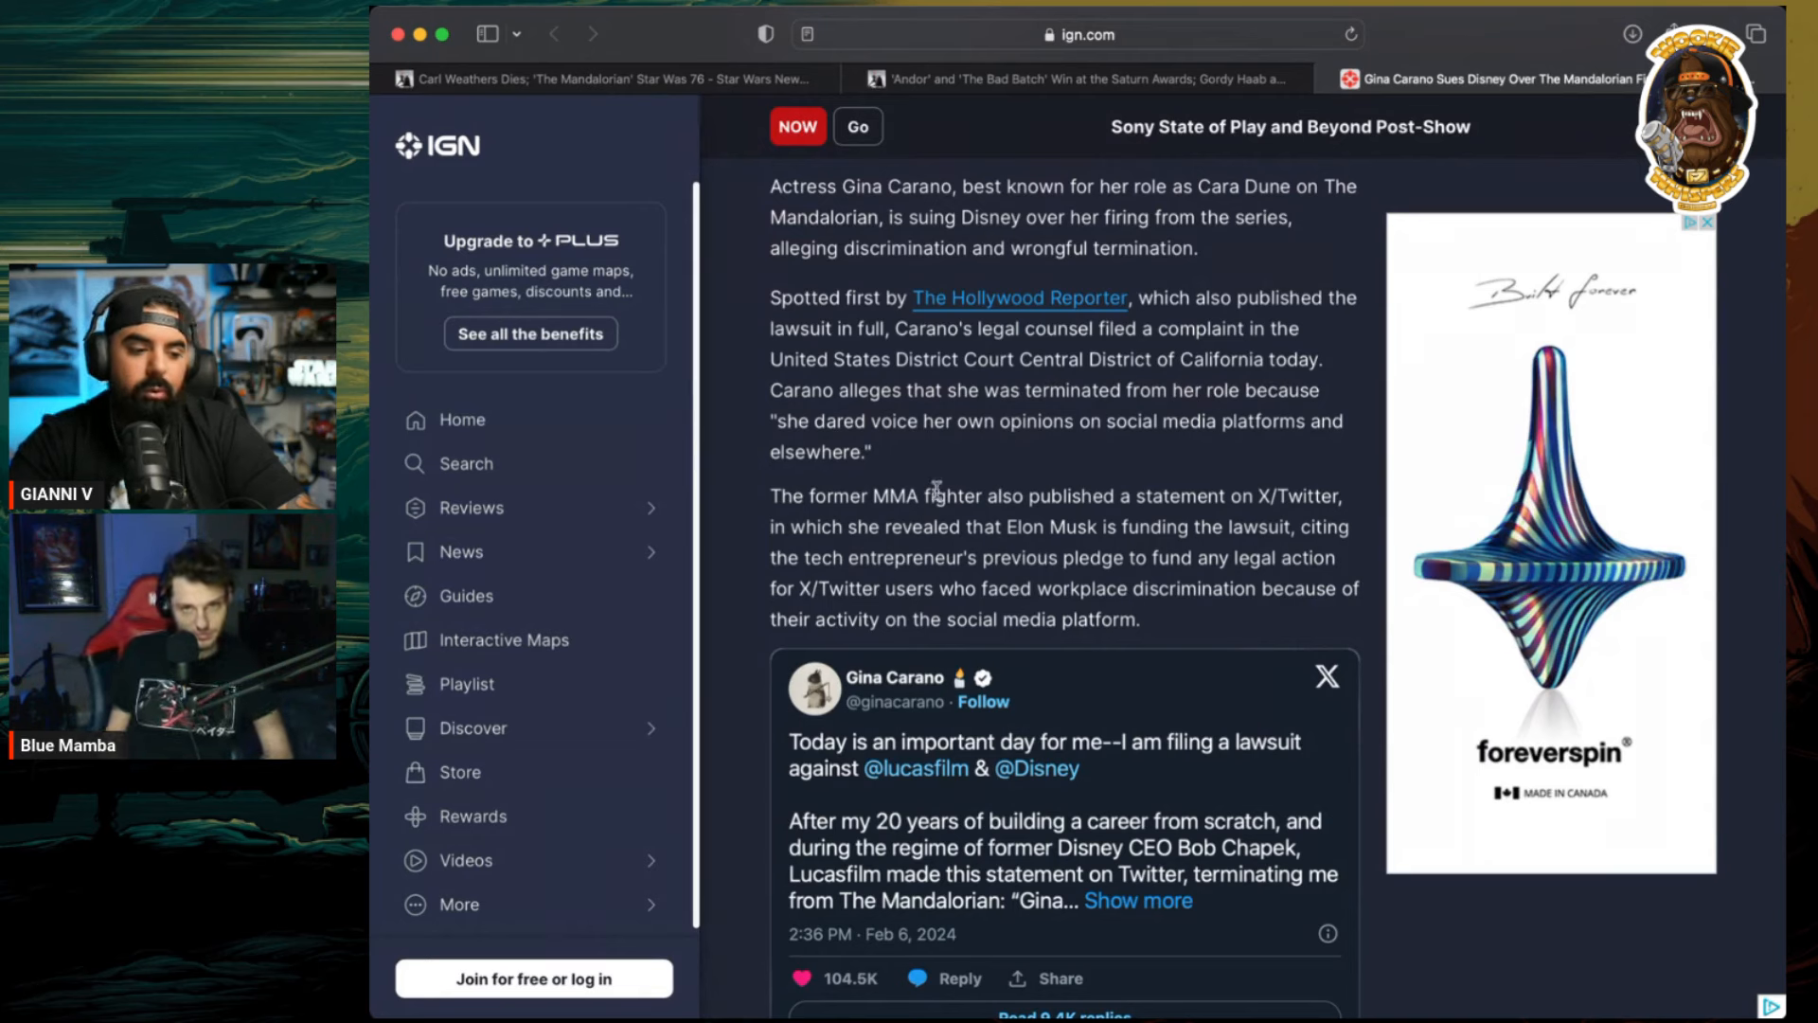
{"action": "mouse_move", "coordinate": [1040, 464]}
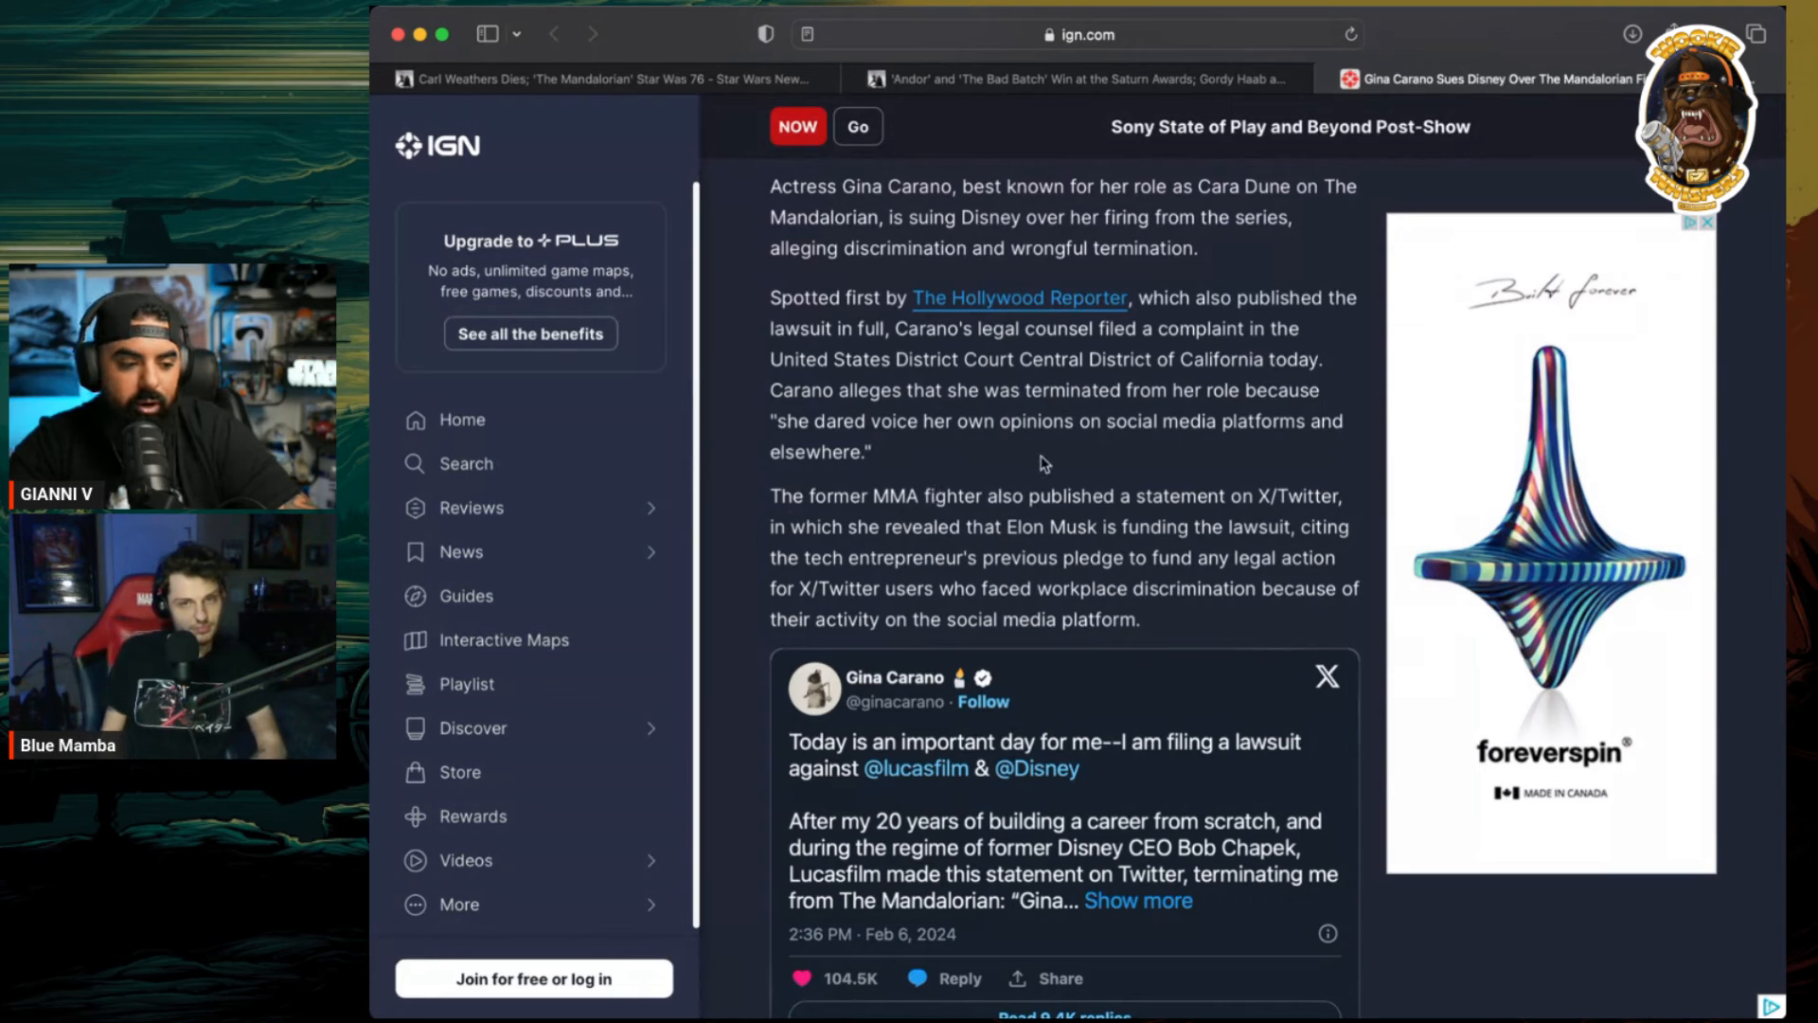
{"action": "mouse_move", "coordinate": [1183, 366]}
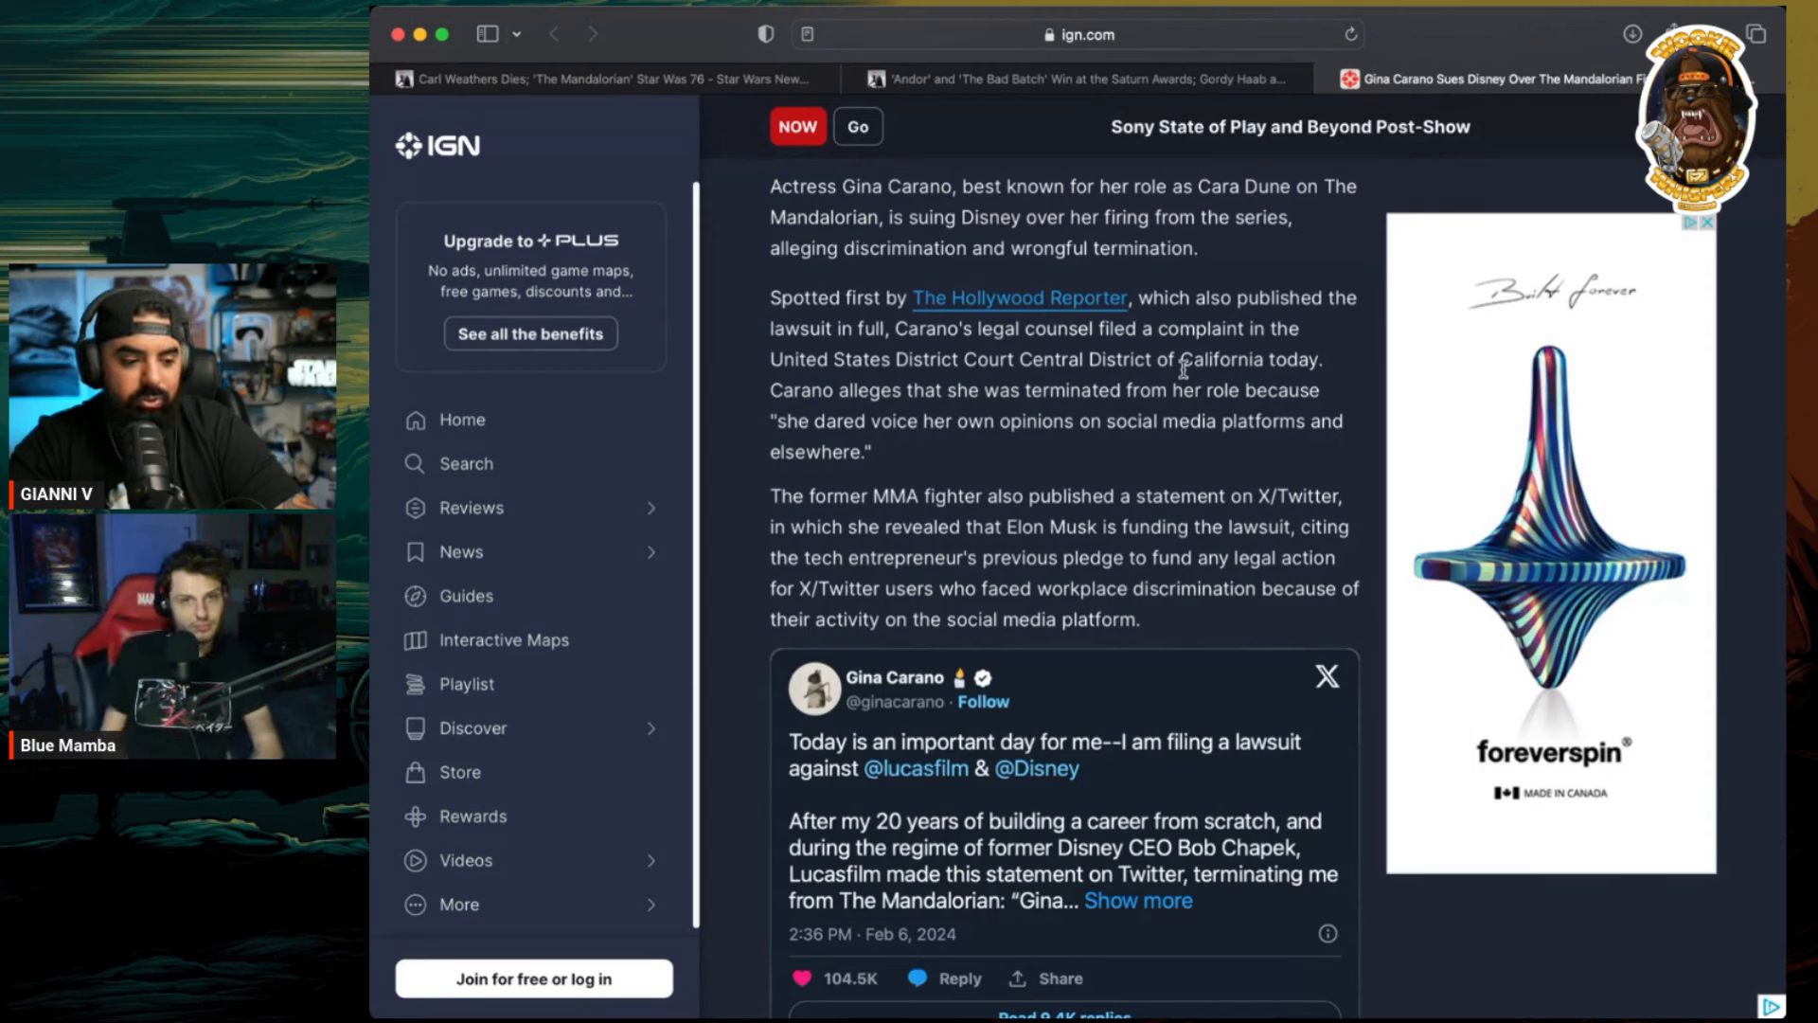
{"action": "scroll", "scroll_direction": "down", "scroll_amount": 3}
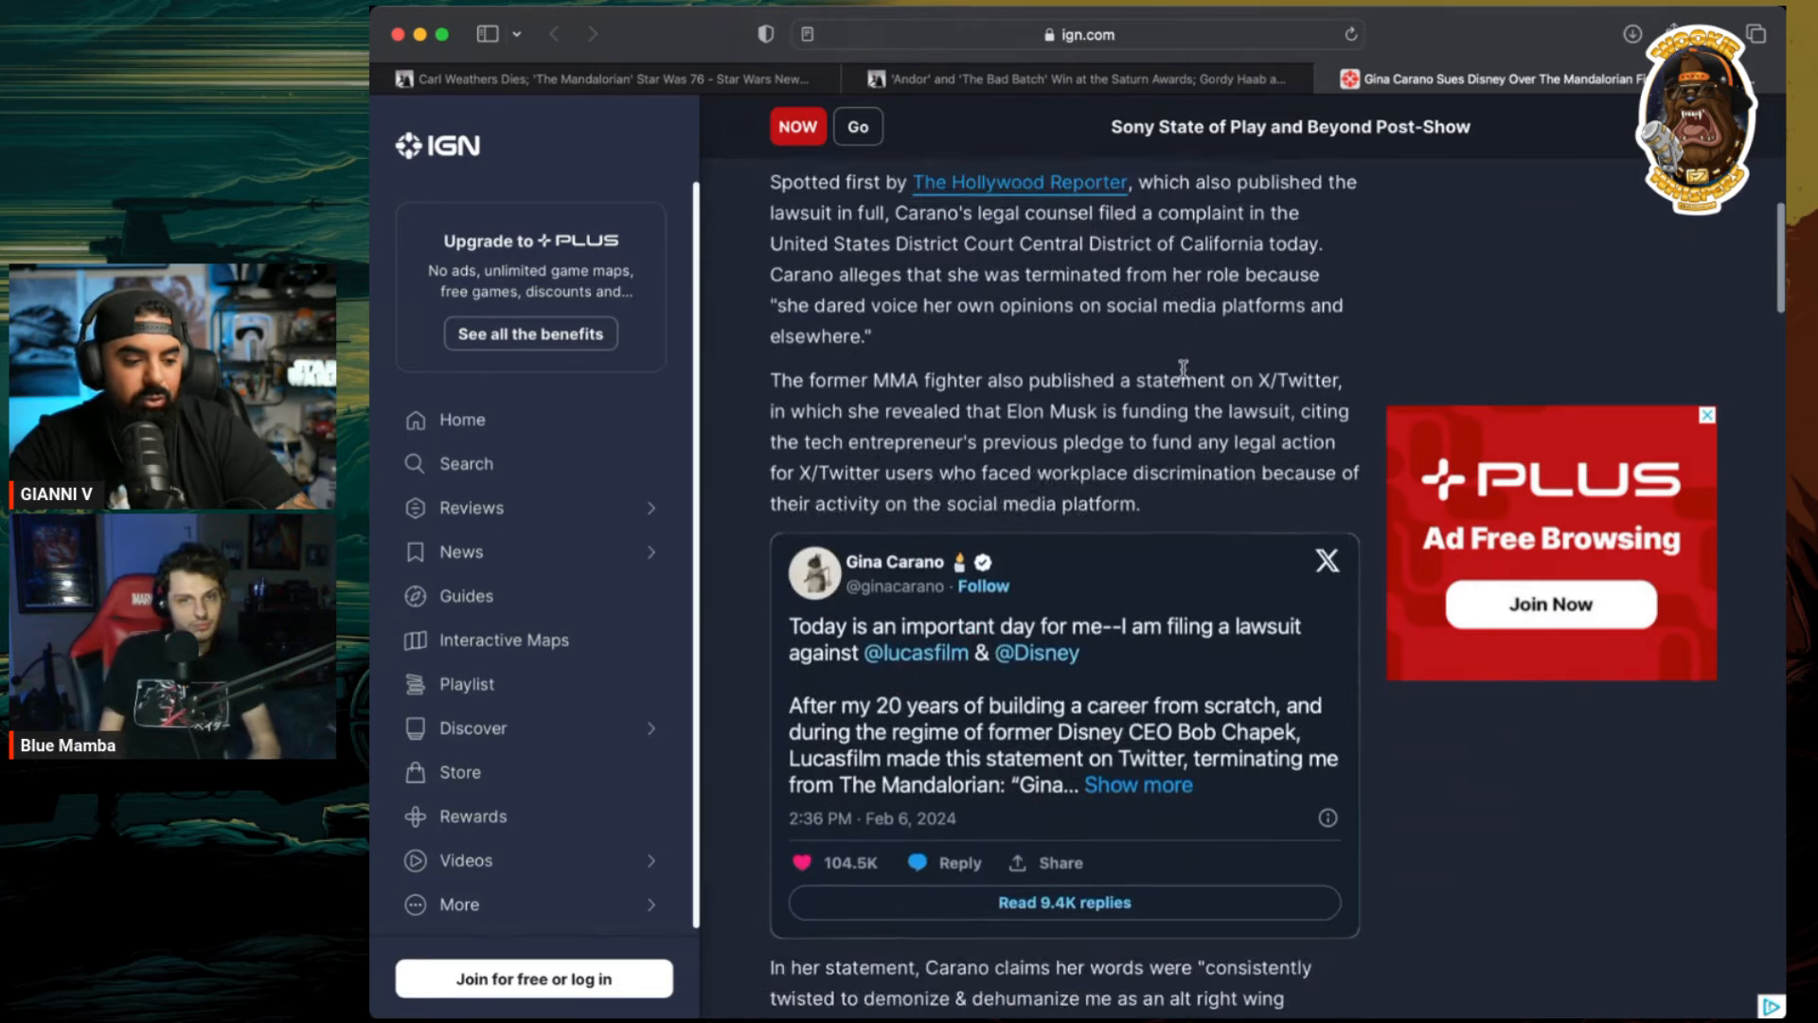
{"action": "scroll", "scroll_direction": "down", "scroll_amount": 3}
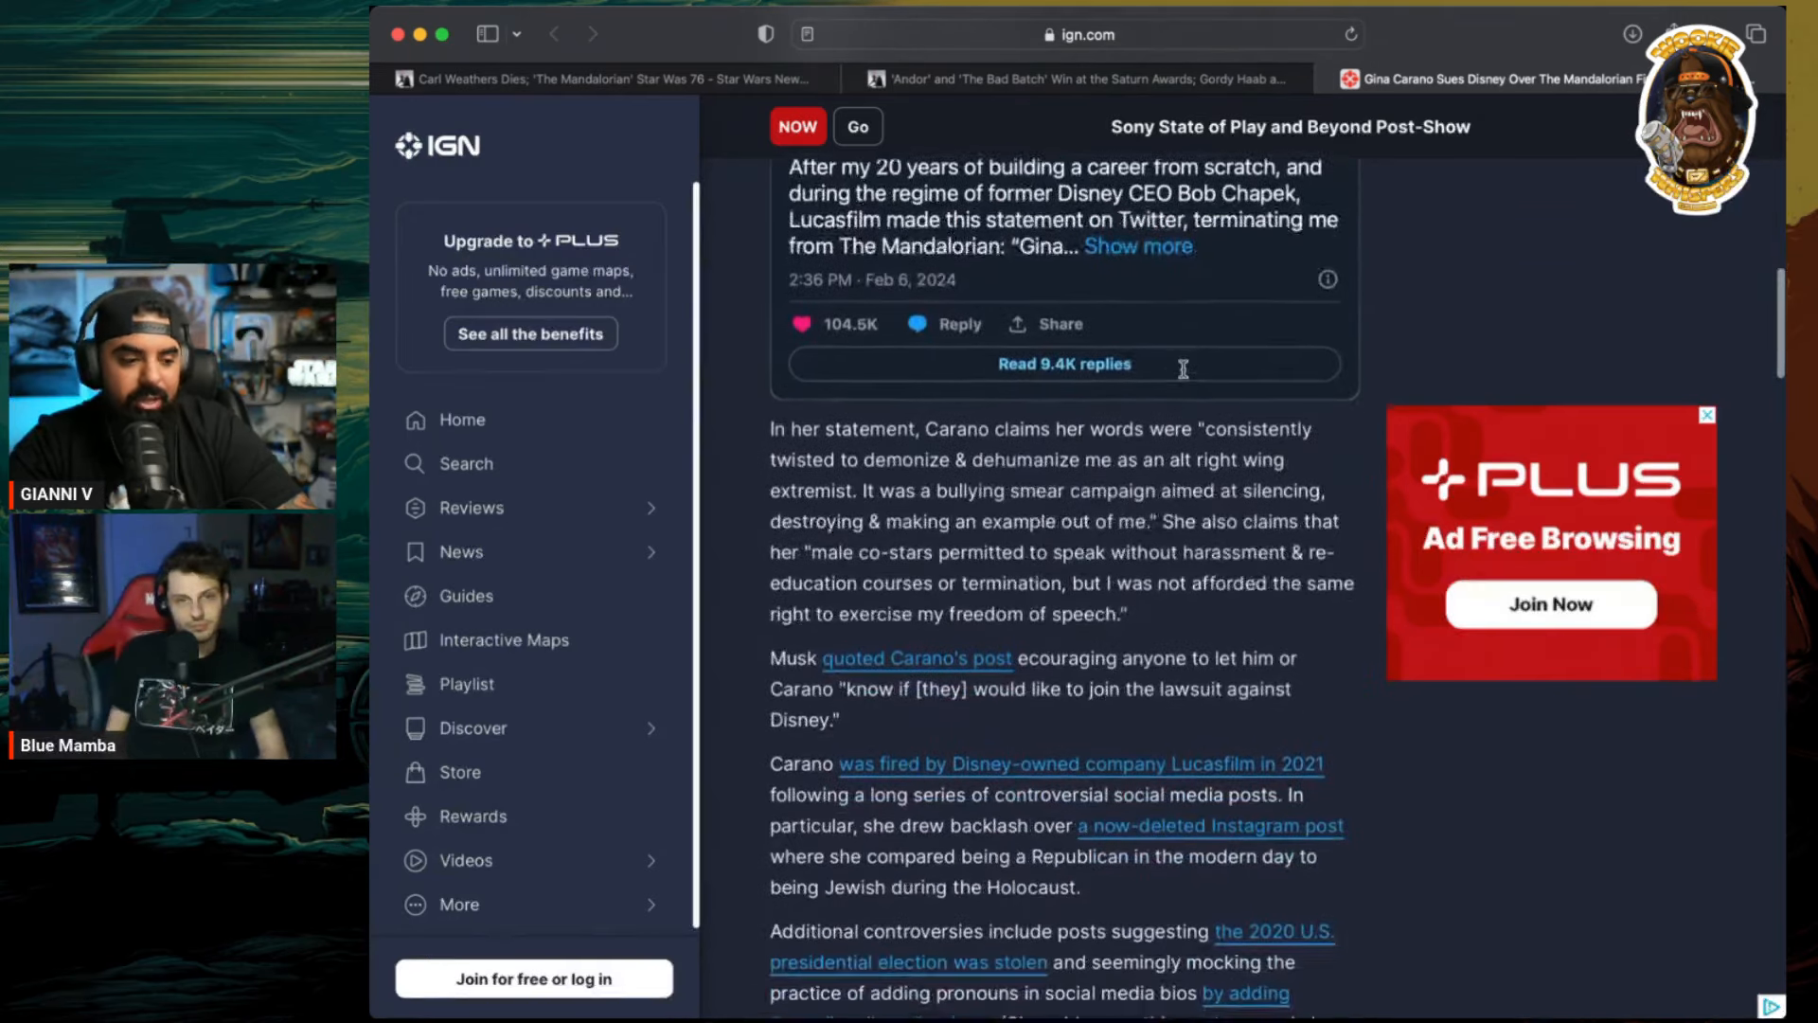
{"action": "scroll", "scroll_direction": "down", "scroll_amount": 3}
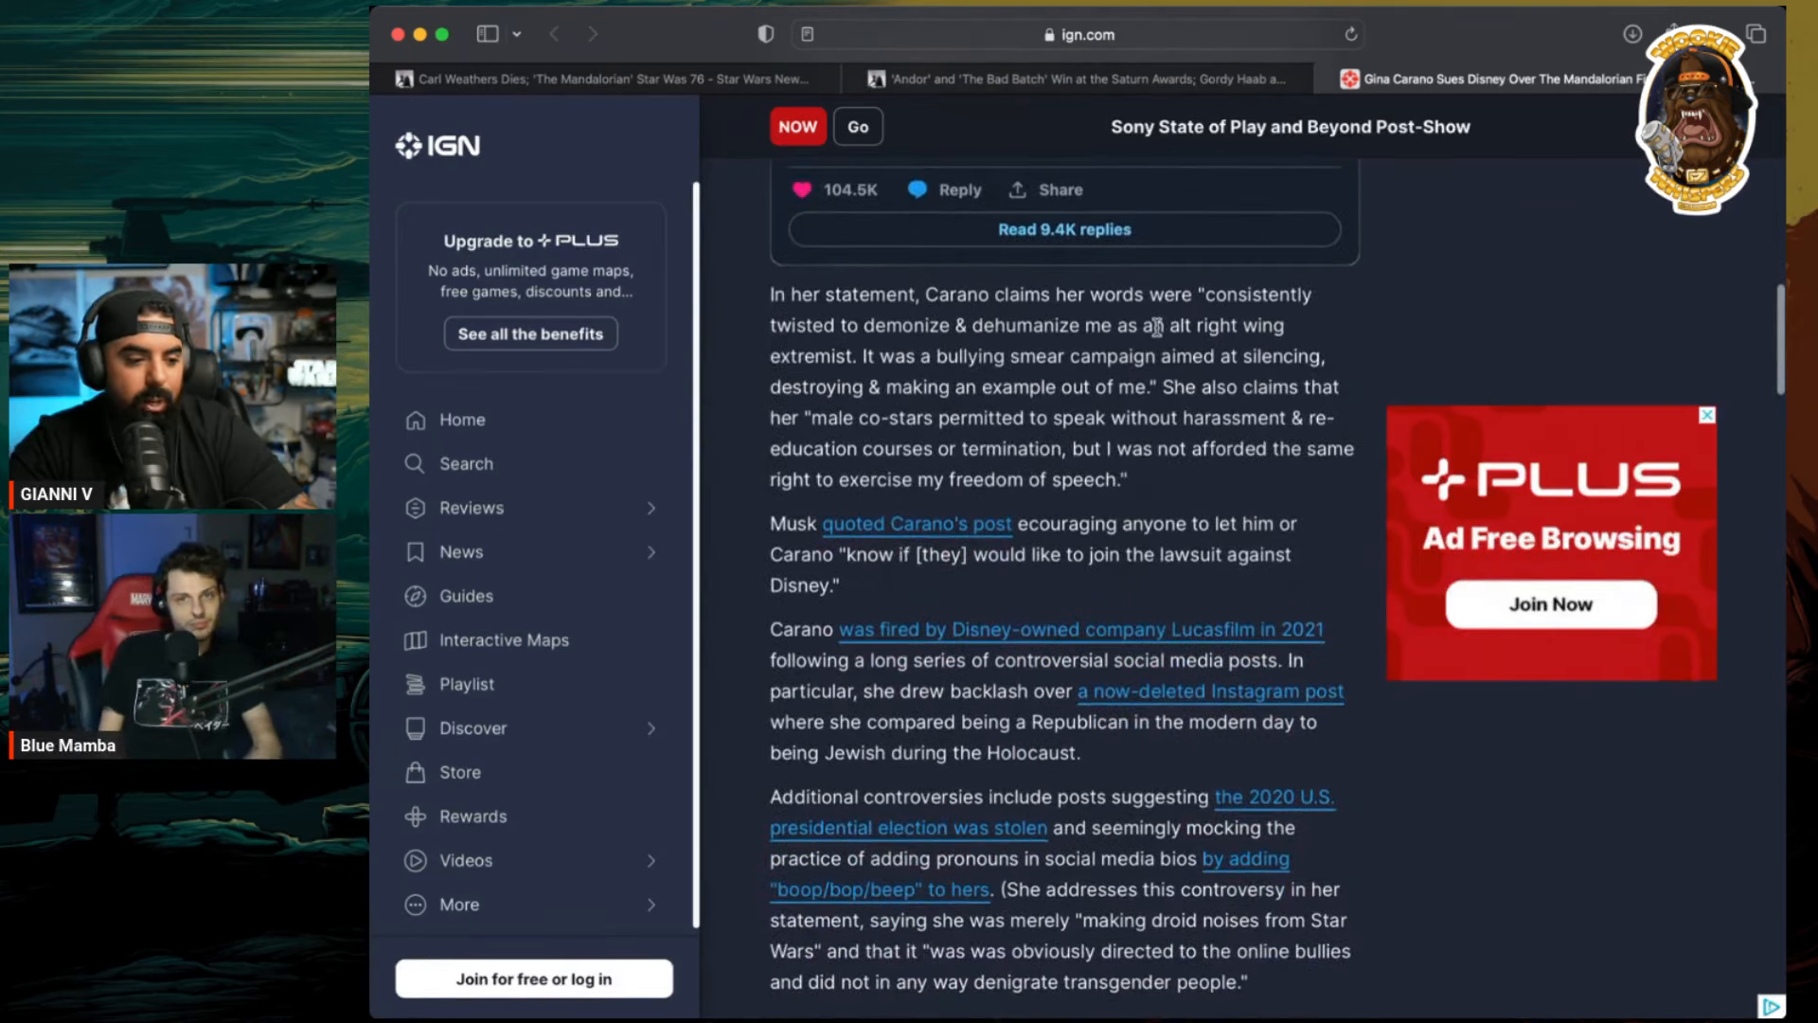
{"action": "mouse_move", "coordinate": [1331, 307]}
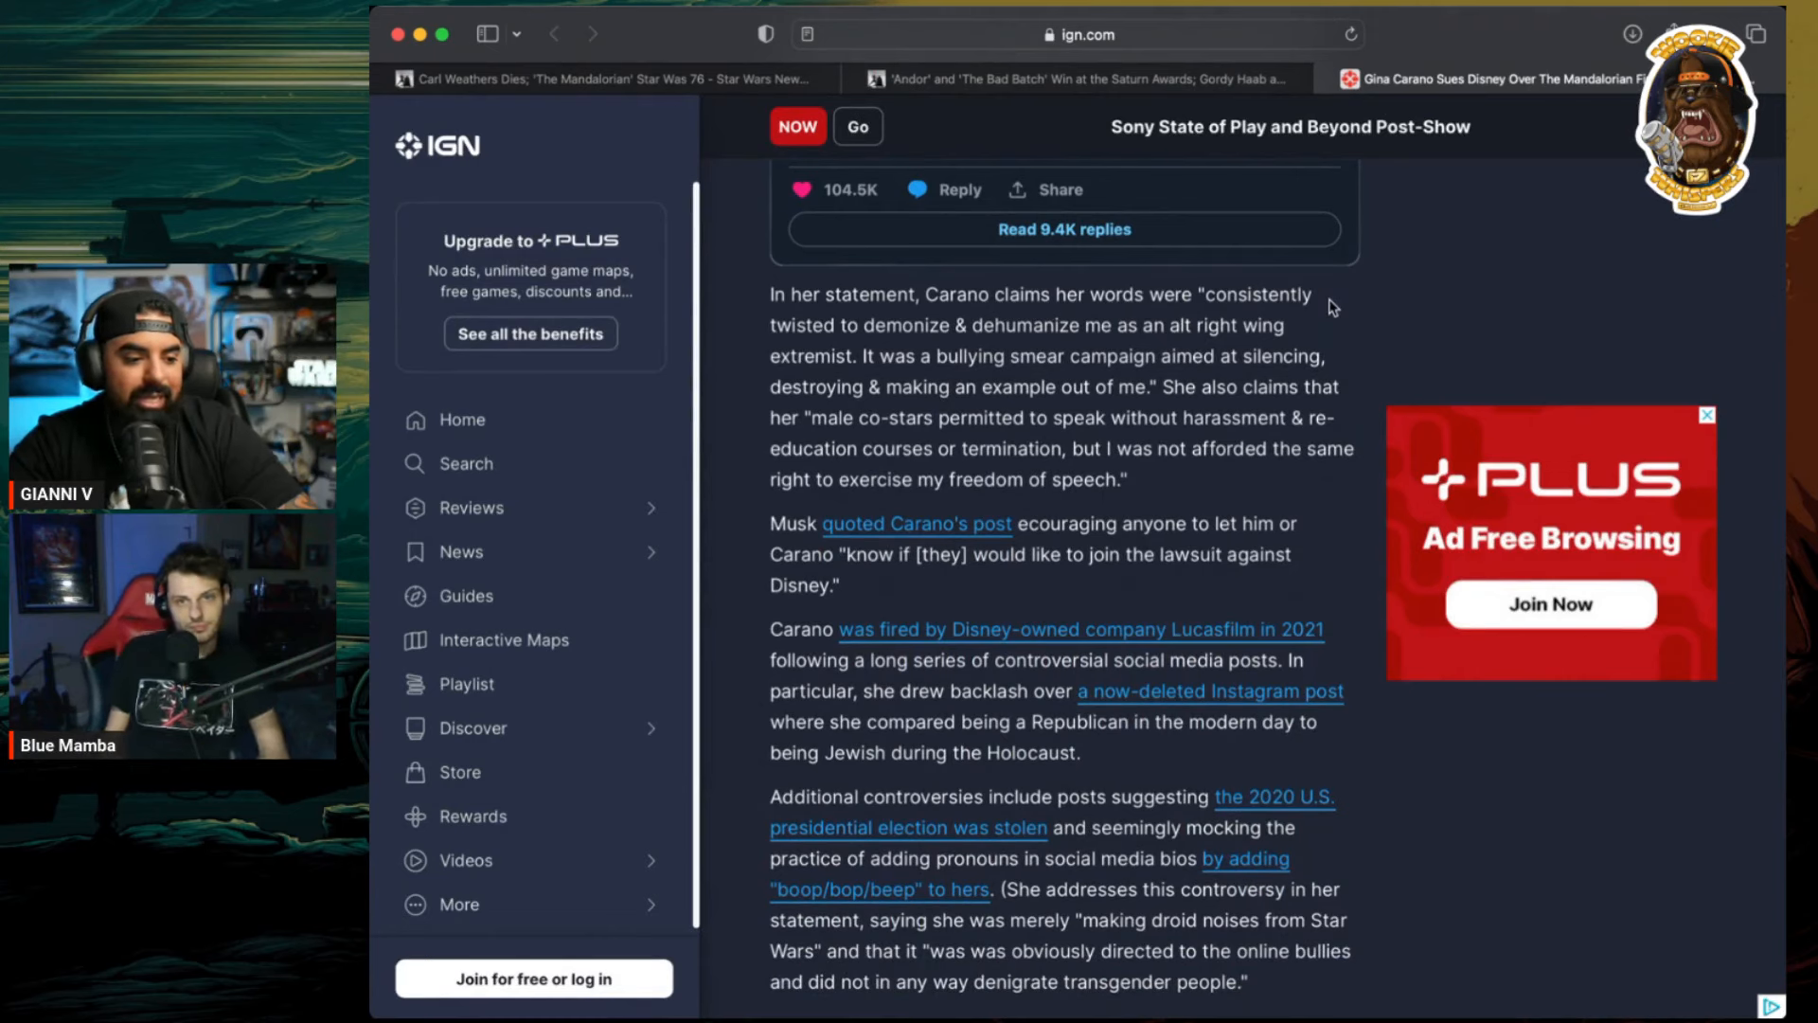
{"action": "mouse_move", "coordinate": [1075, 360]}
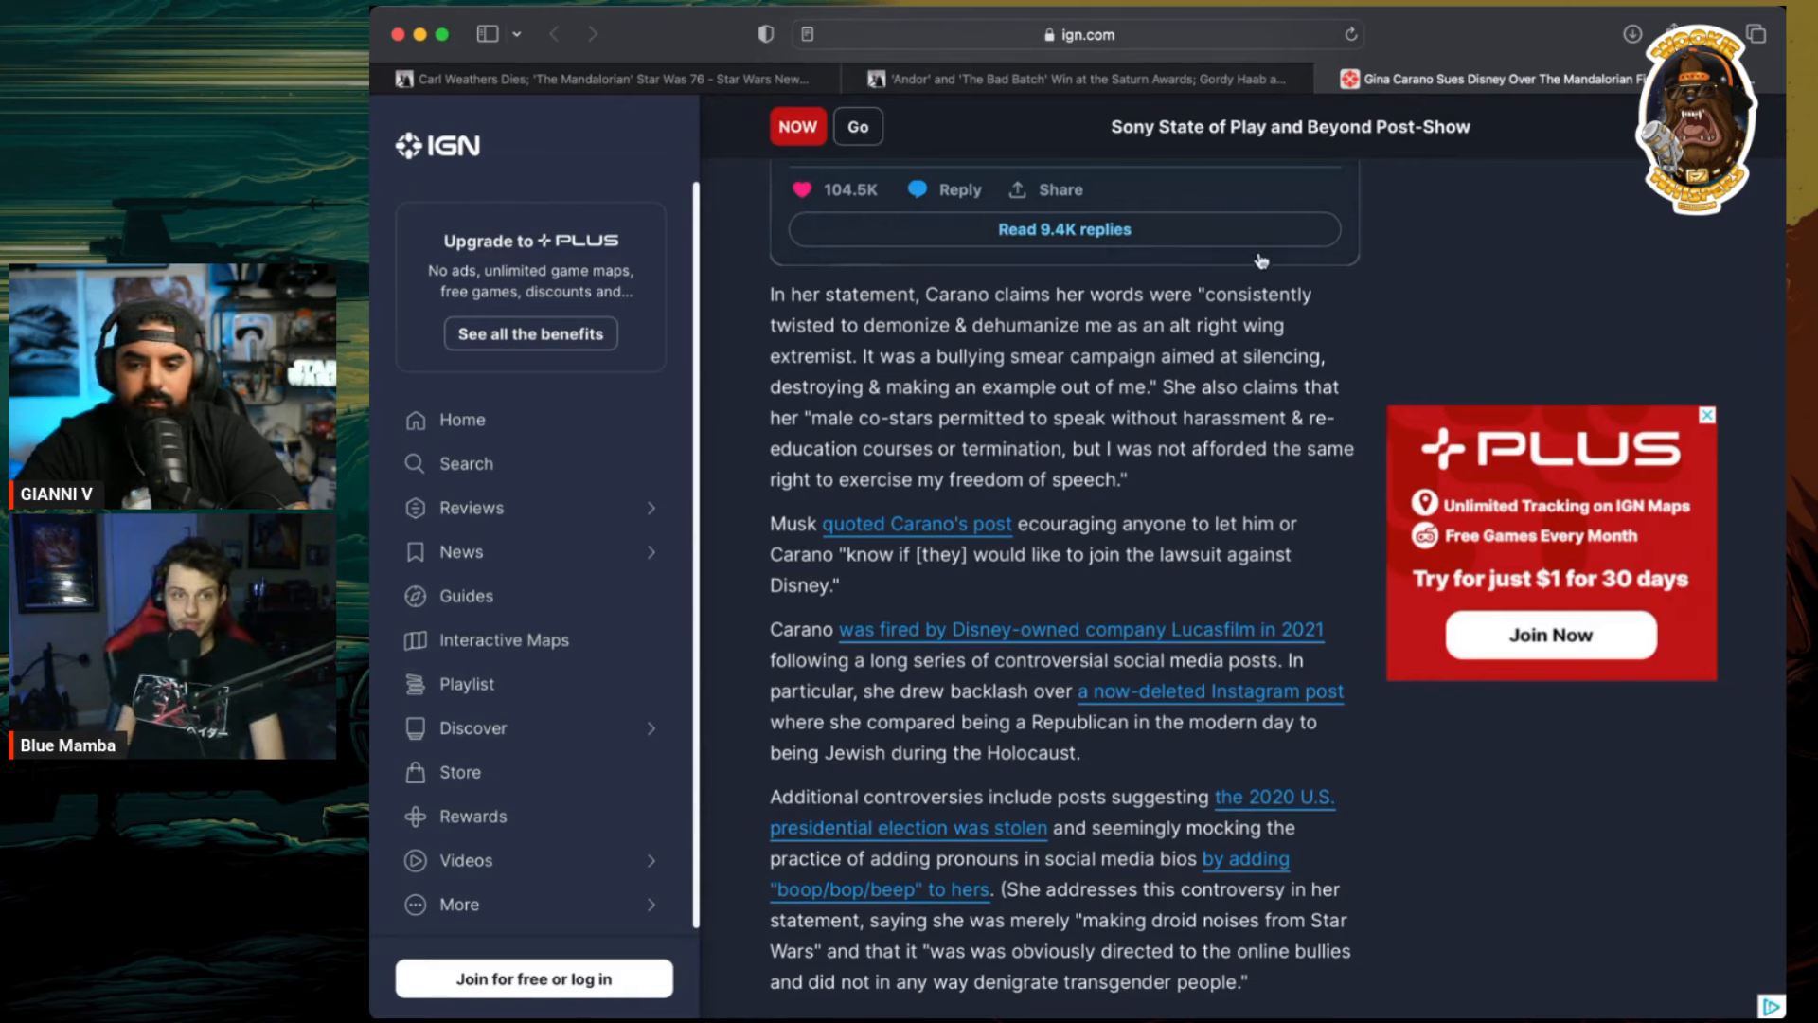
{"action": "mouse_move", "coordinate": [1433, 271]}
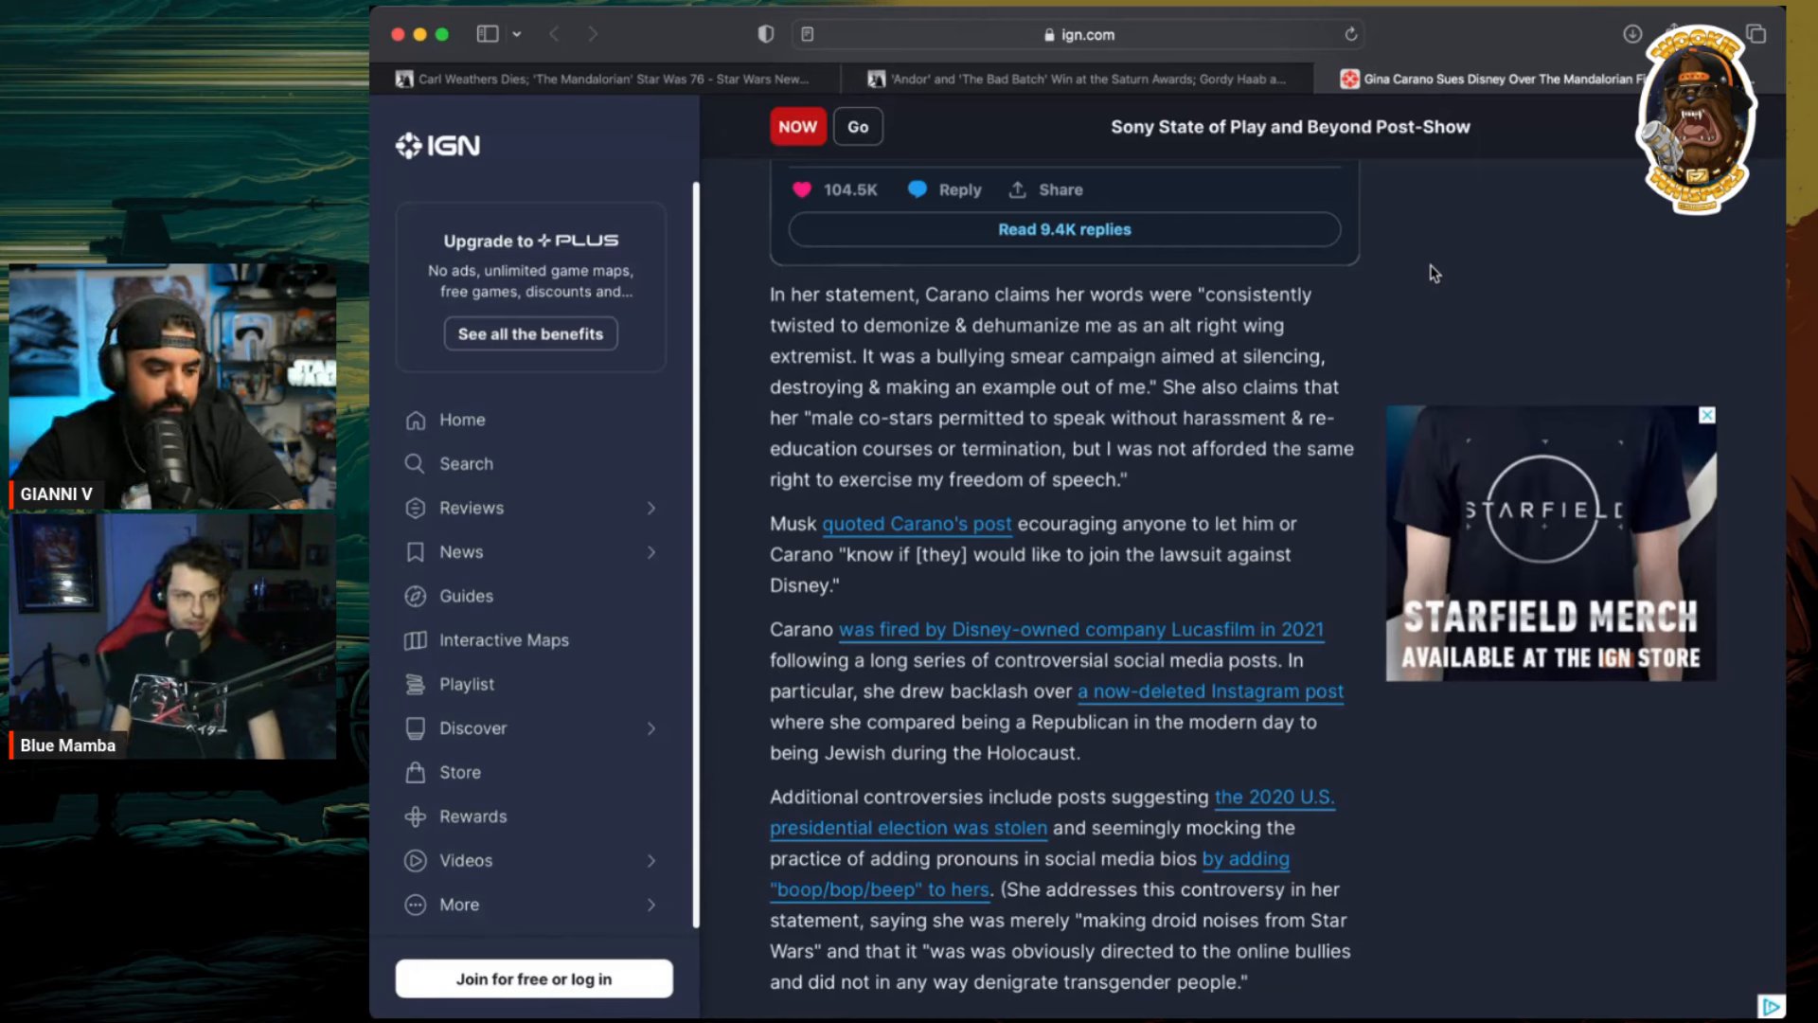
{"action": "scroll", "scroll_direction": "down", "scroll_amount": 3}
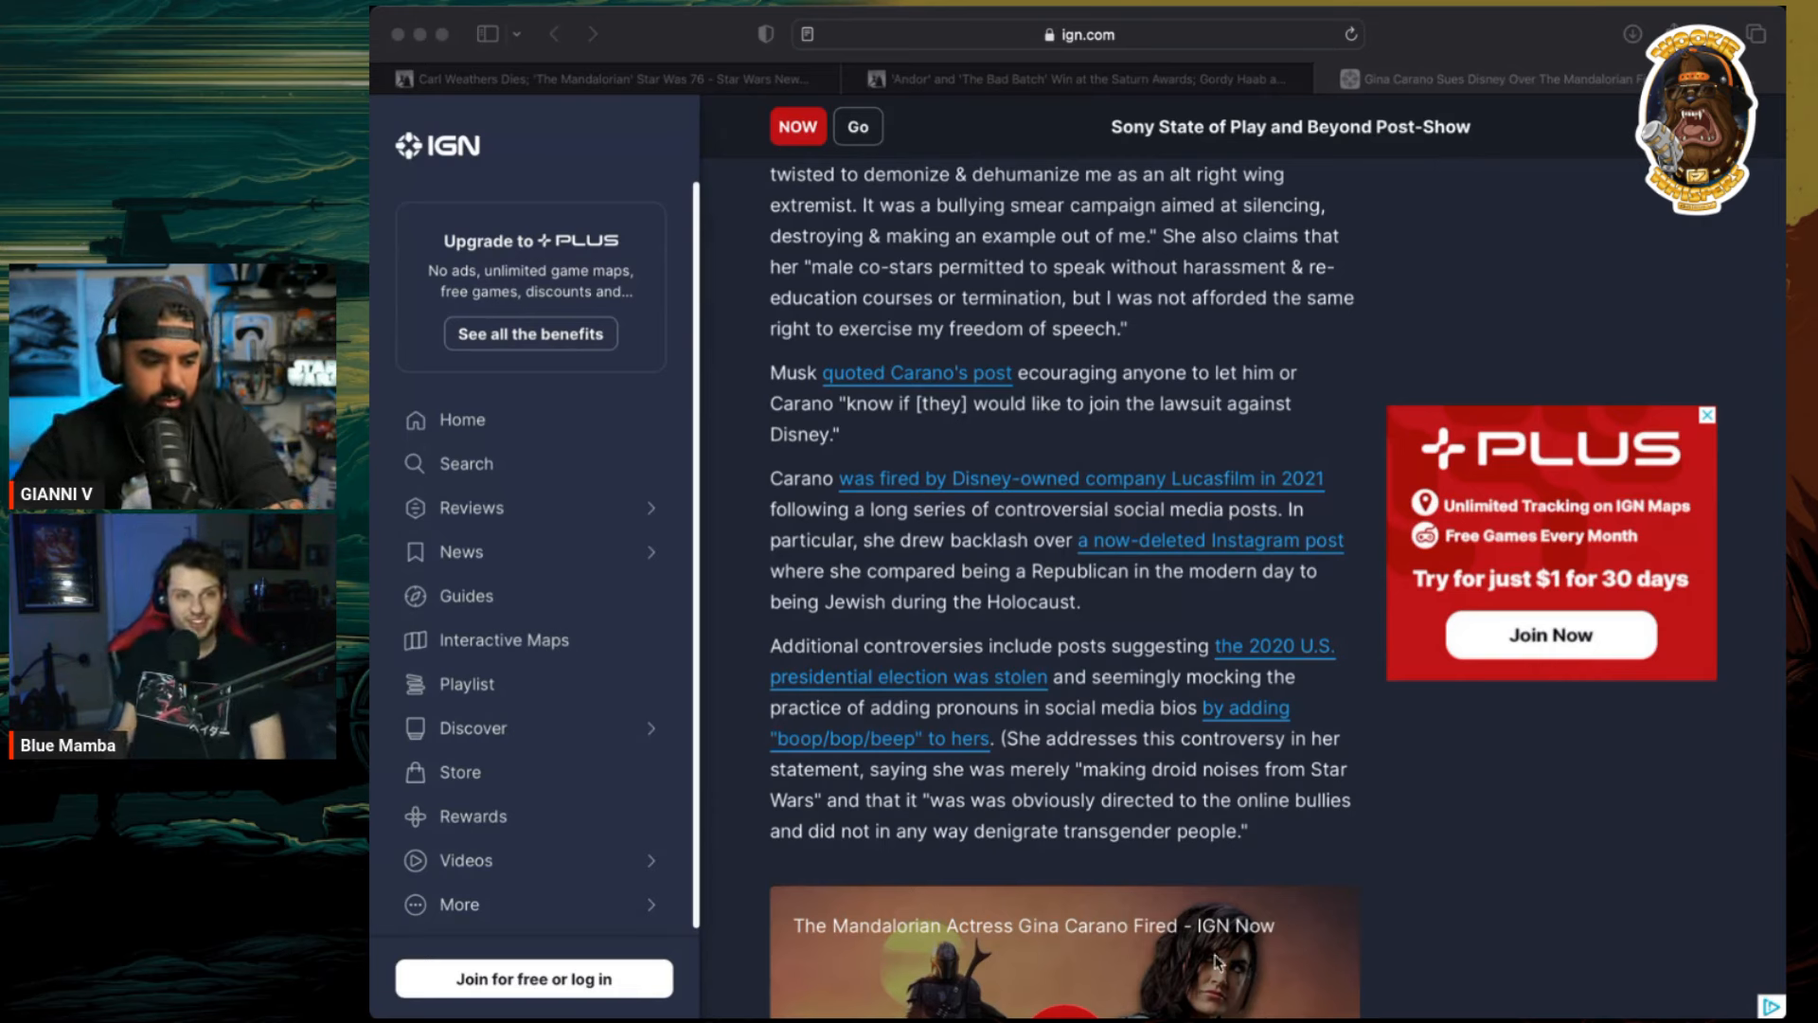
{"action": "scroll", "scroll_direction": "down", "scroll_amount": 3}
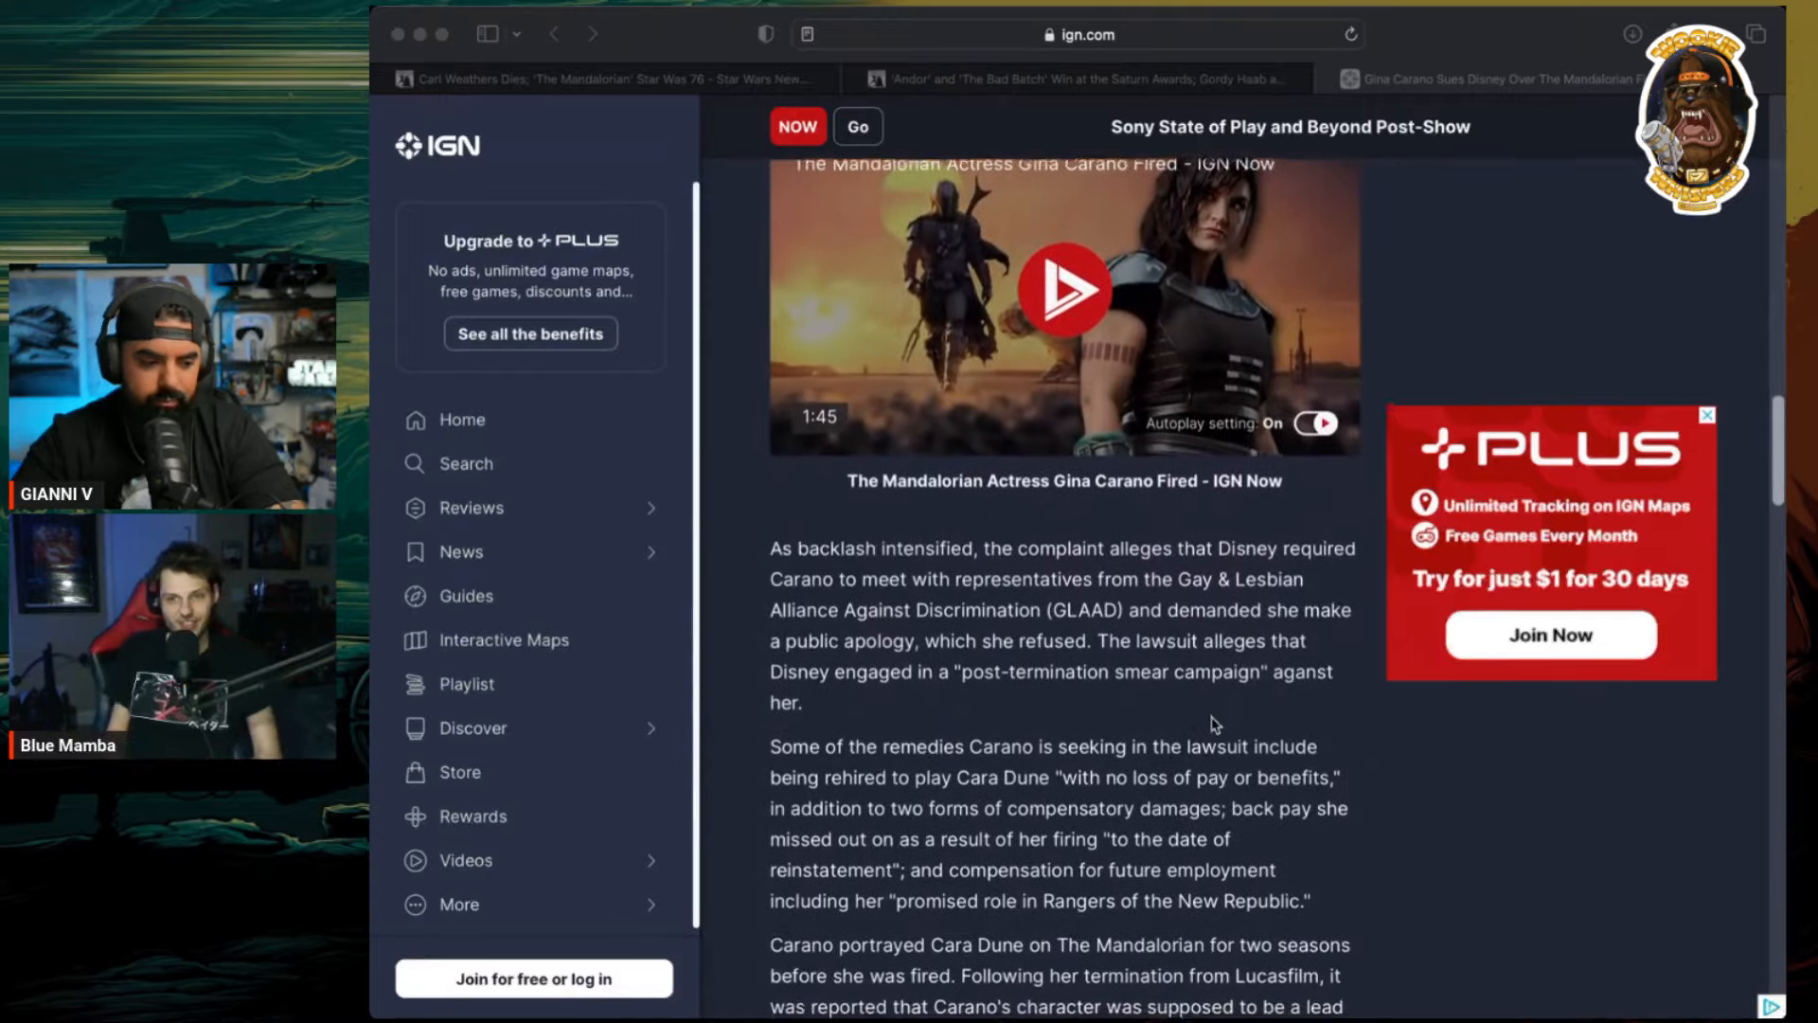
{"action": "scroll", "scroll_direction": "down", "scroll_amount": 3}
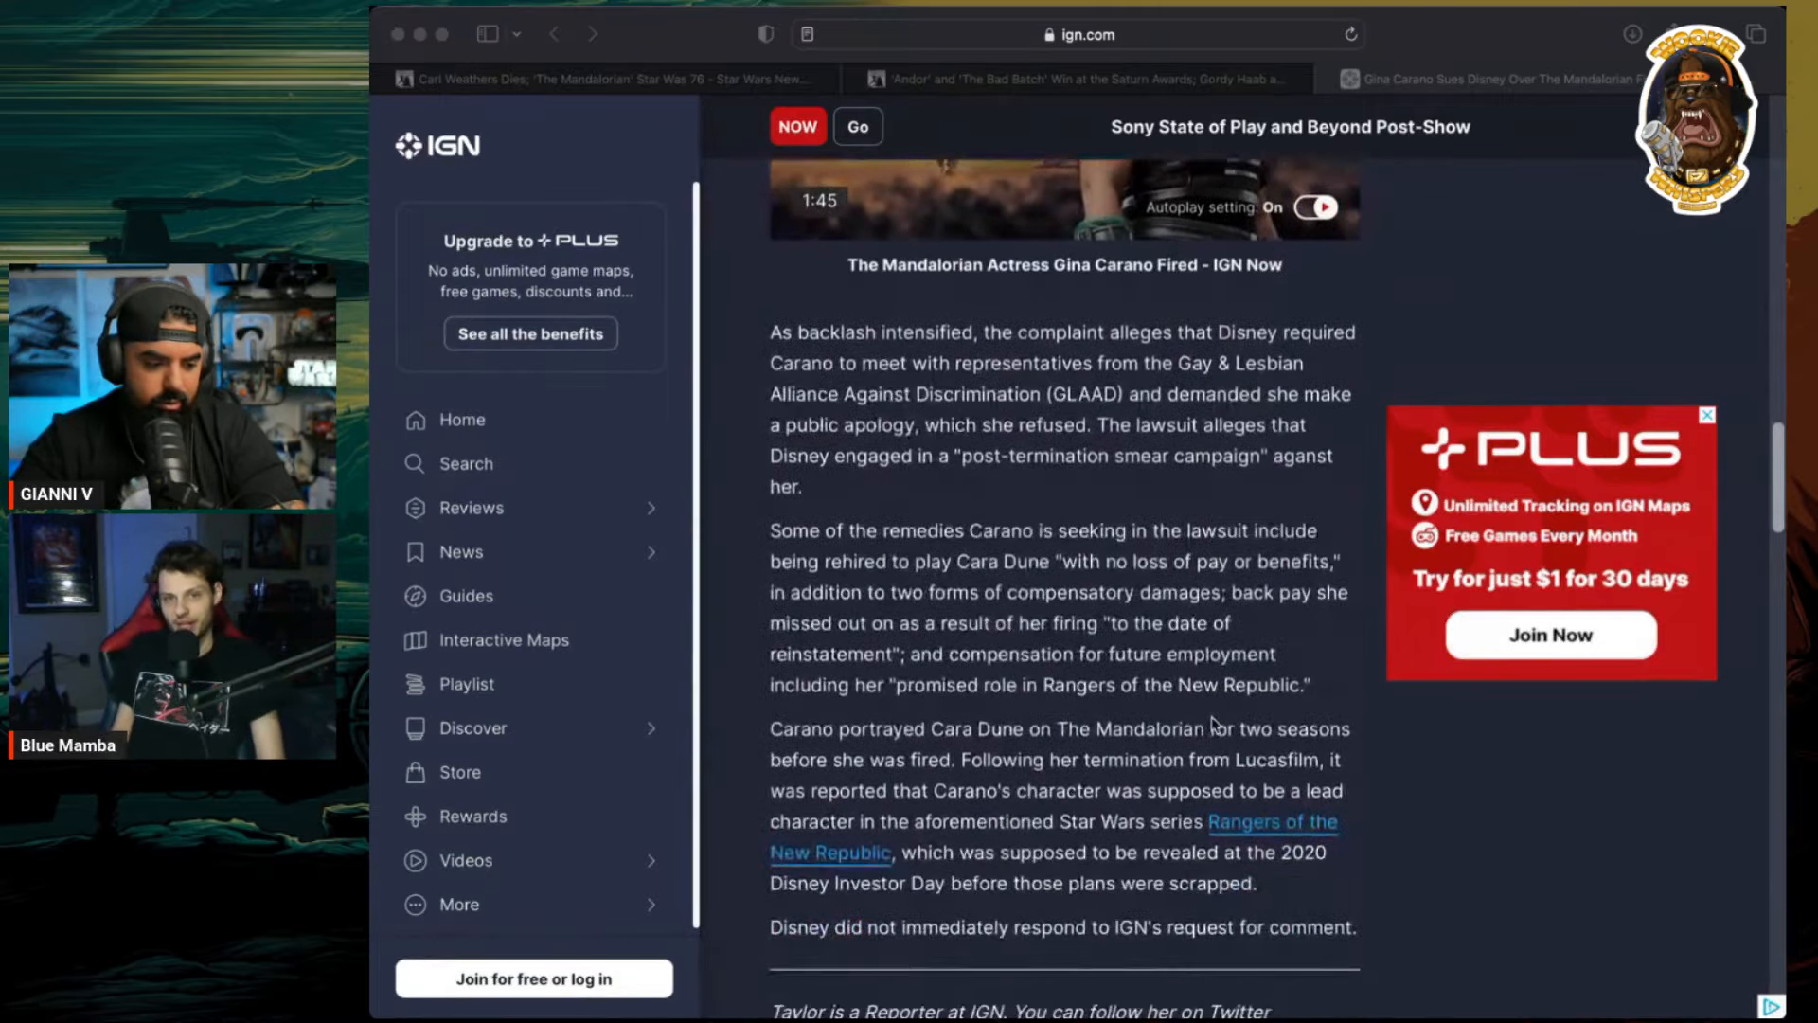
{"action": "scroll", "scroll_direction": "down", "scroll_amount": 3}
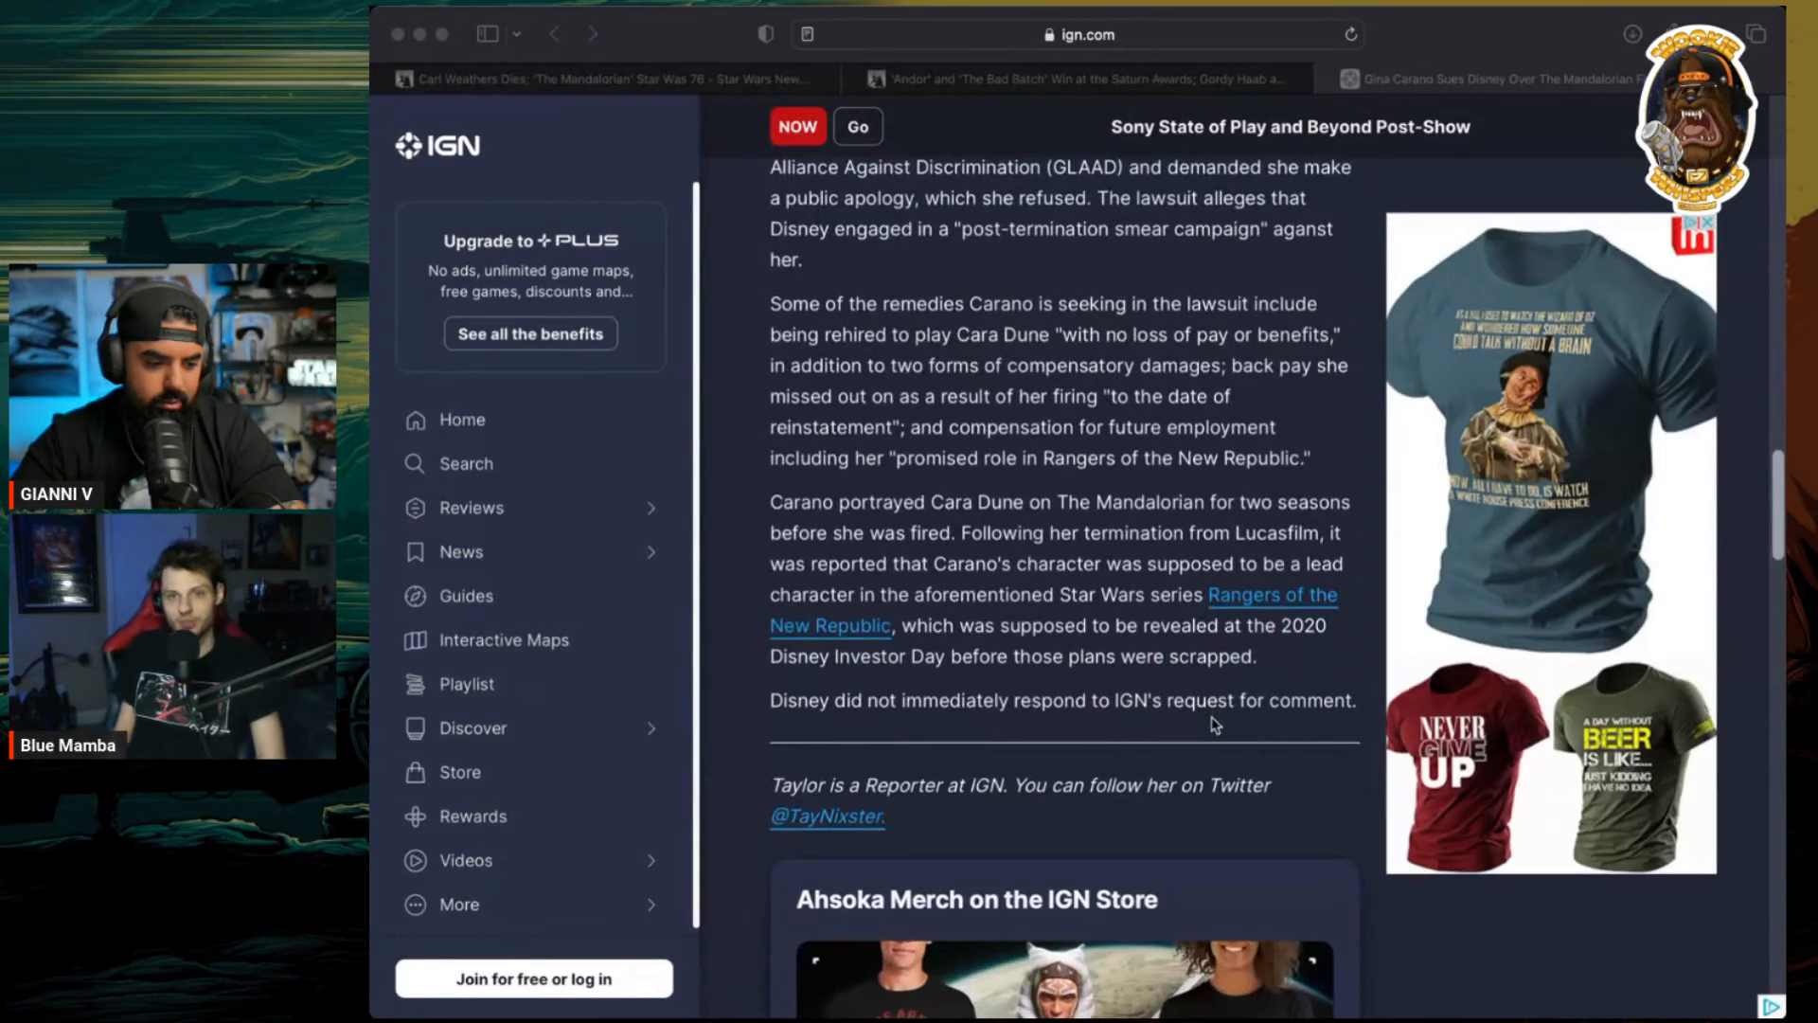
{"action": "scroll", "scroll_direction": "down", "scroll_amount": 3}
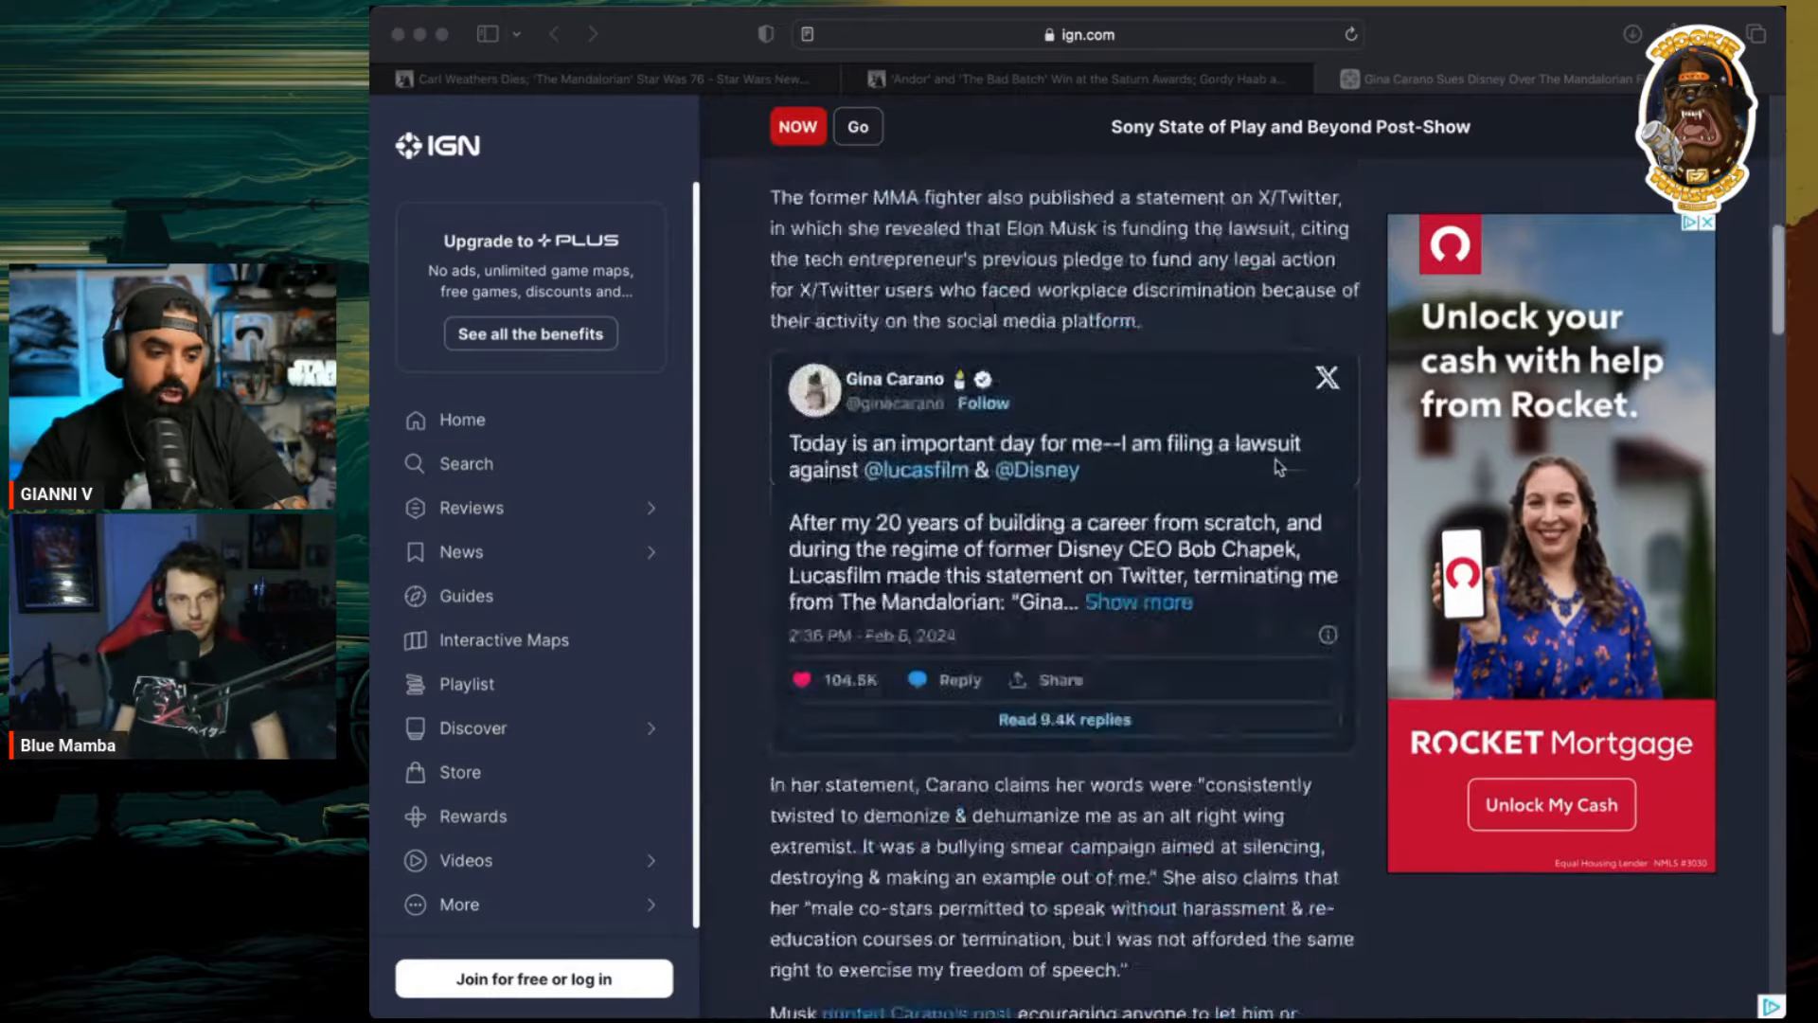
{"action": "scroll", "scroll_direction": "up", "scroll_amount": 3}
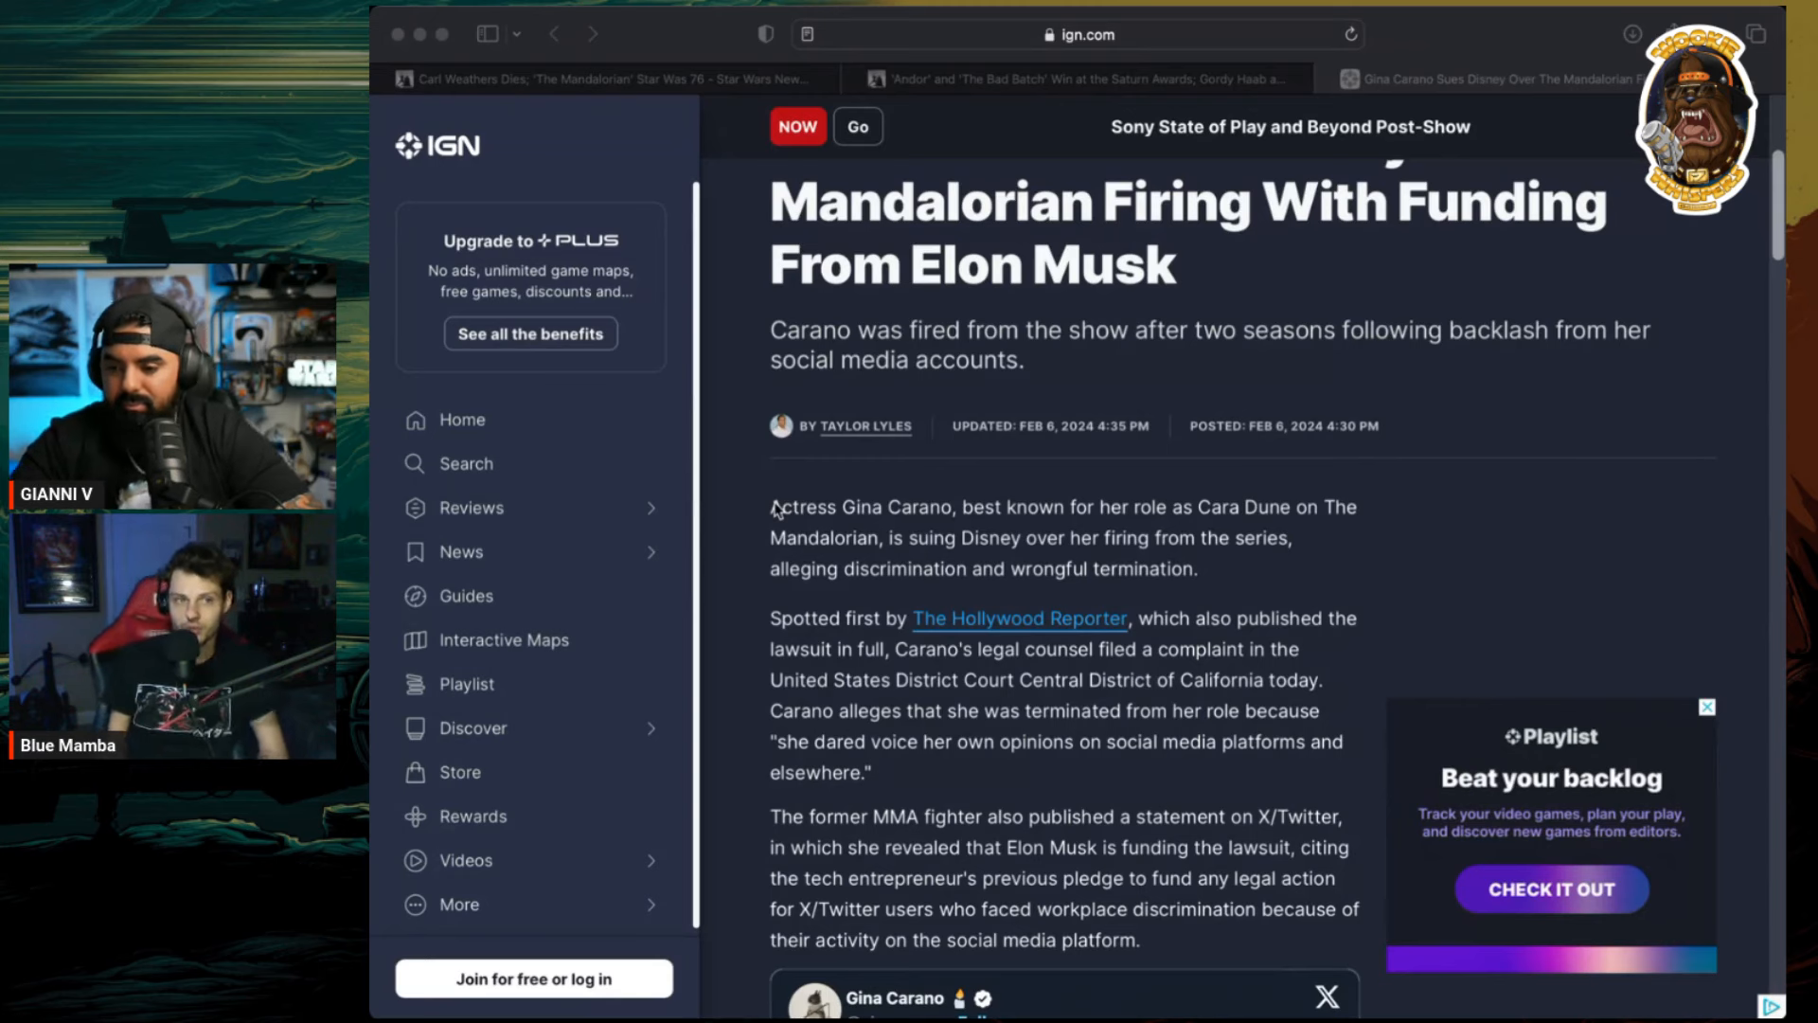
{"action": "mouse_move", "coordinate": [1703, 860]}
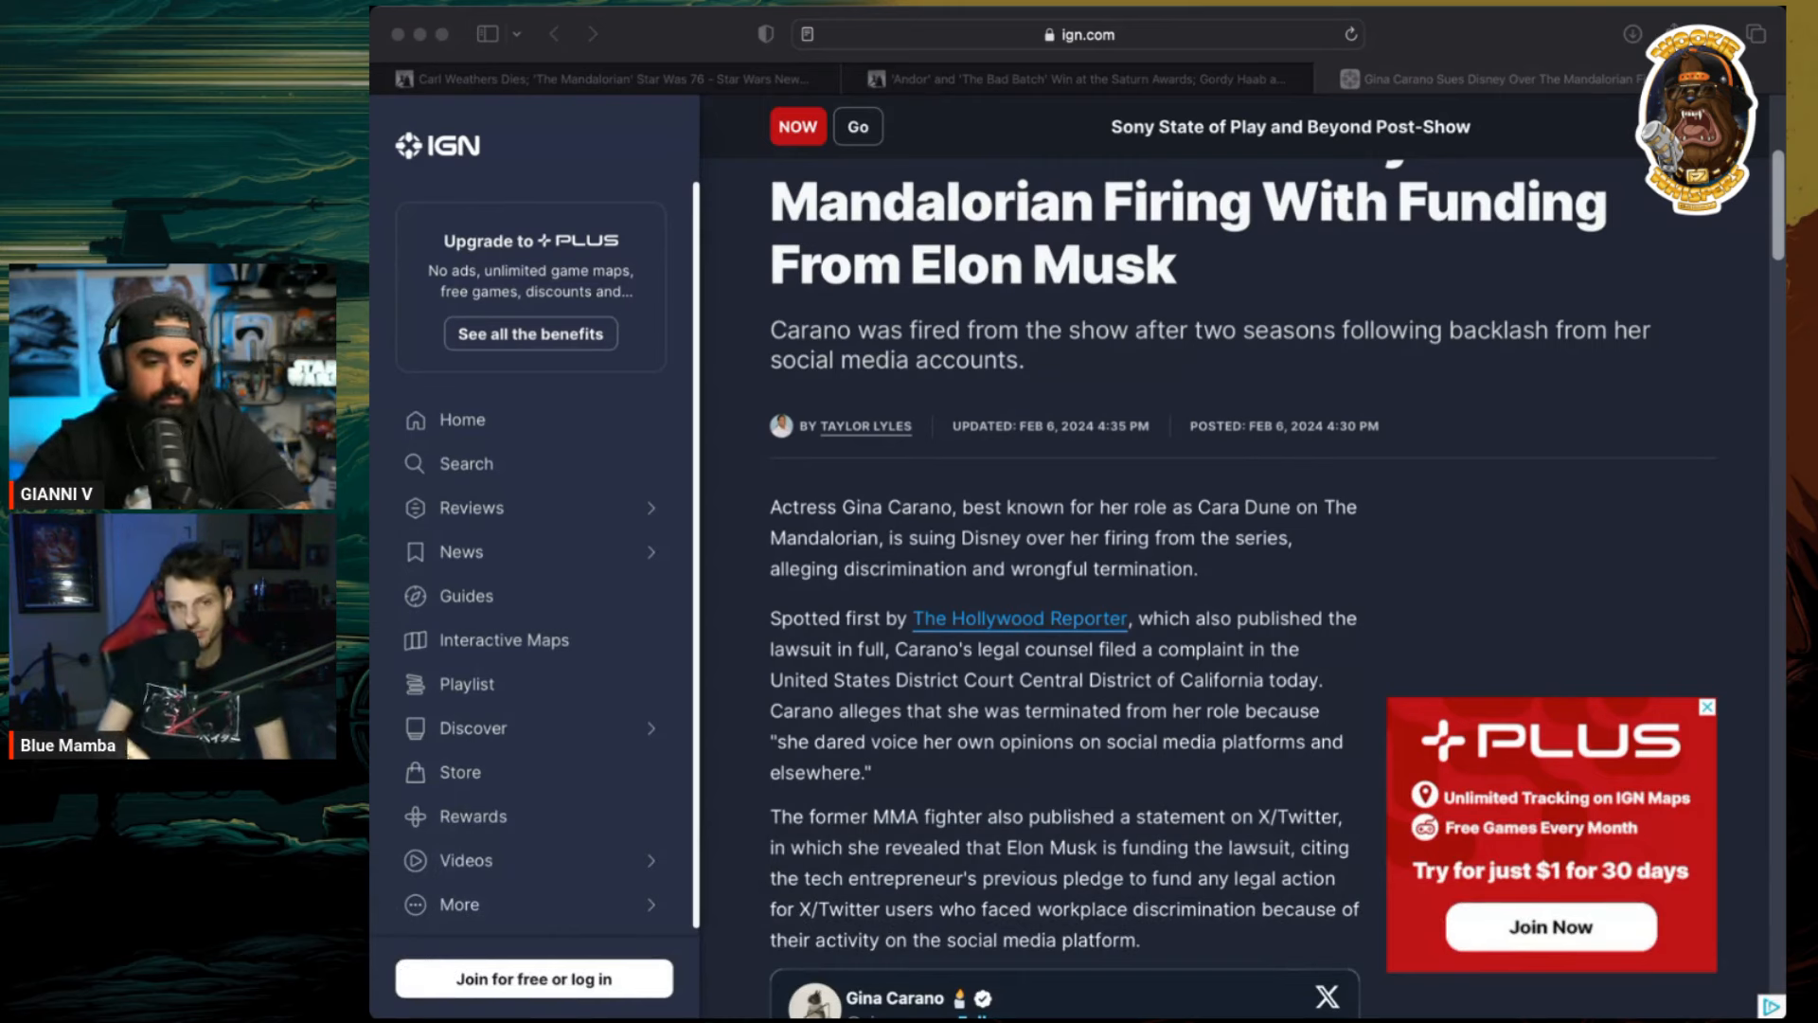
{"action": "mouse_move", "coordinate": [858, 80]}
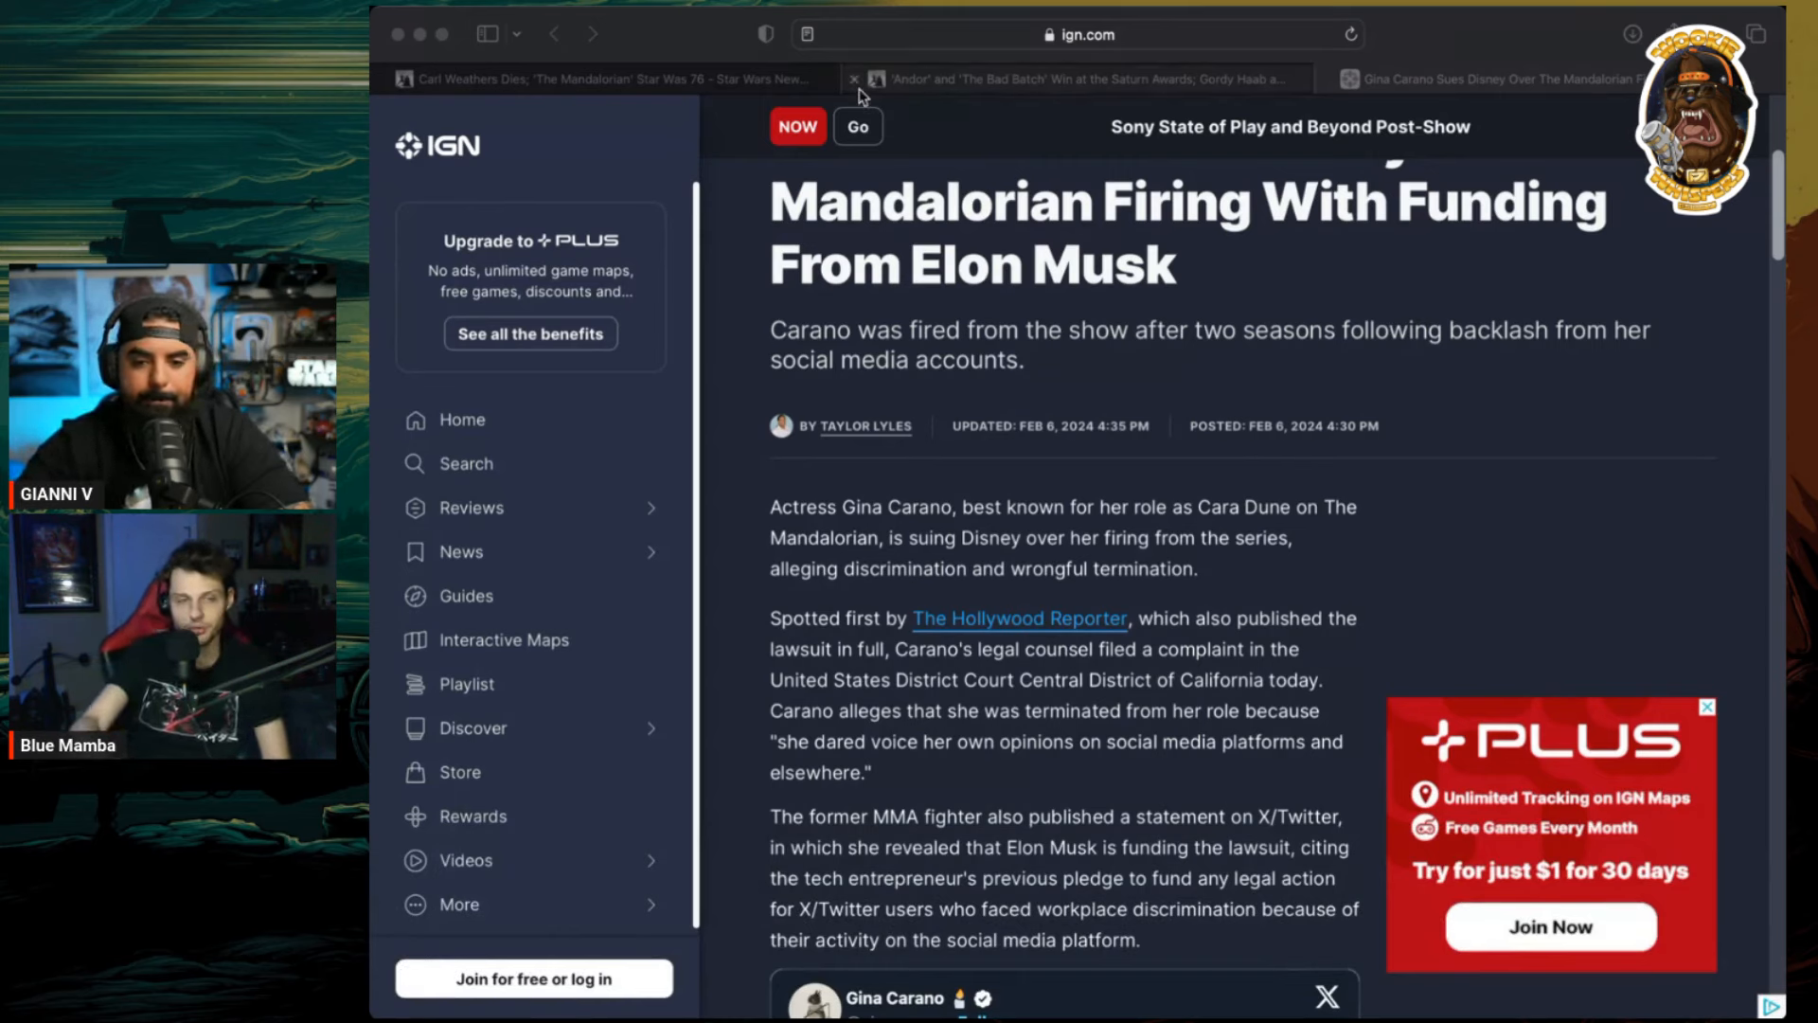